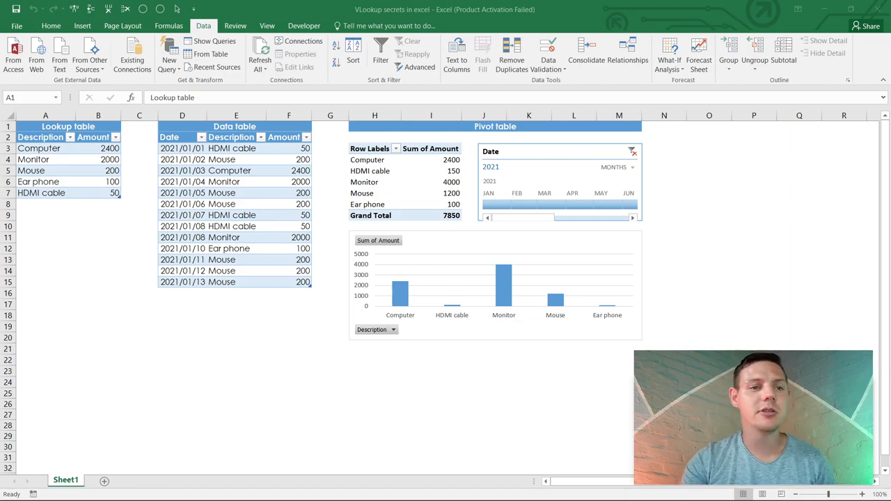
# Choose Monitor as the first Data description (amount 2000) and set the timeline to Jan–Mar 2021
pyautogui.click(68, 126)
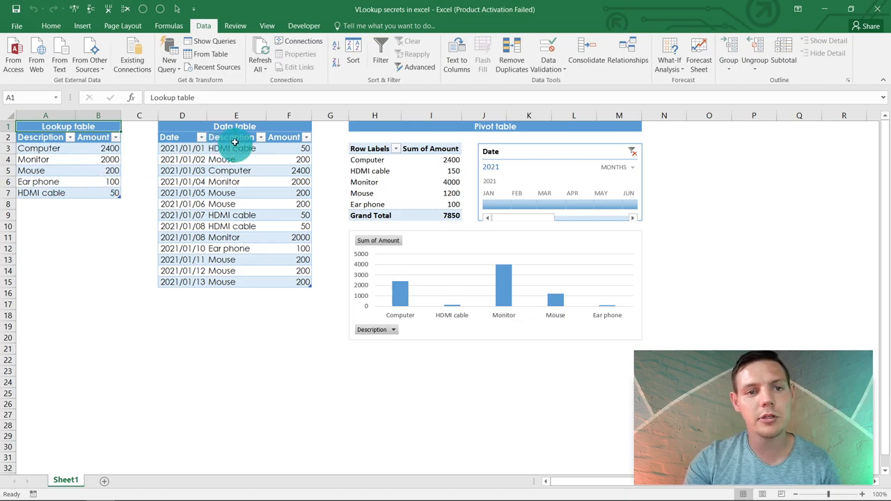
pyautogui.click(236, 149)
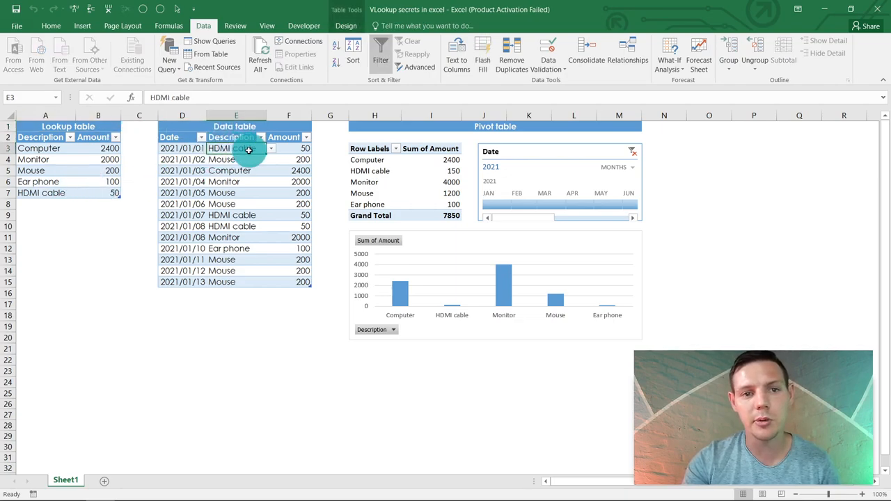
pyautogui.click(271, 149)
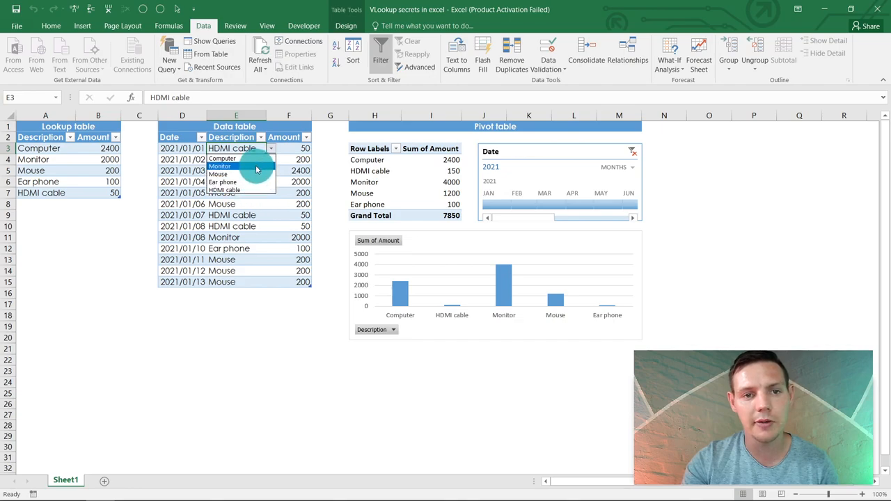
pyautogui.click(220, 166)
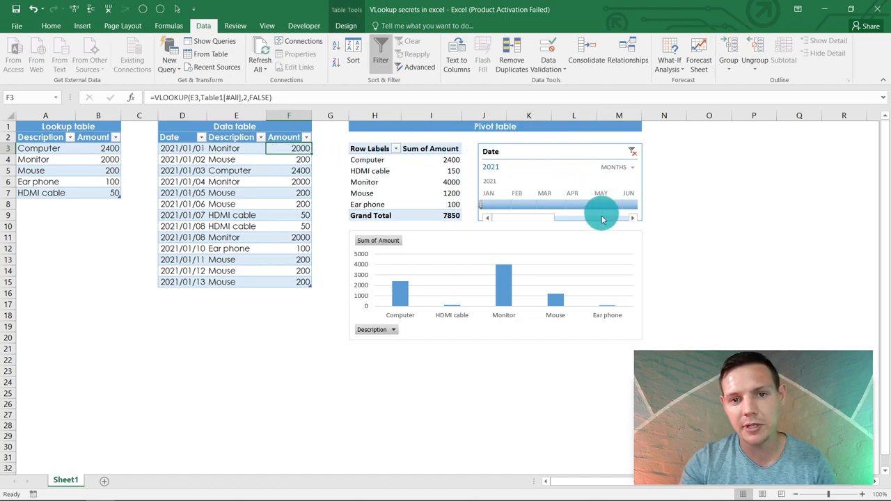
pyautogui.moveTo(602, 216); pyautogui.dragTo(514, 203)
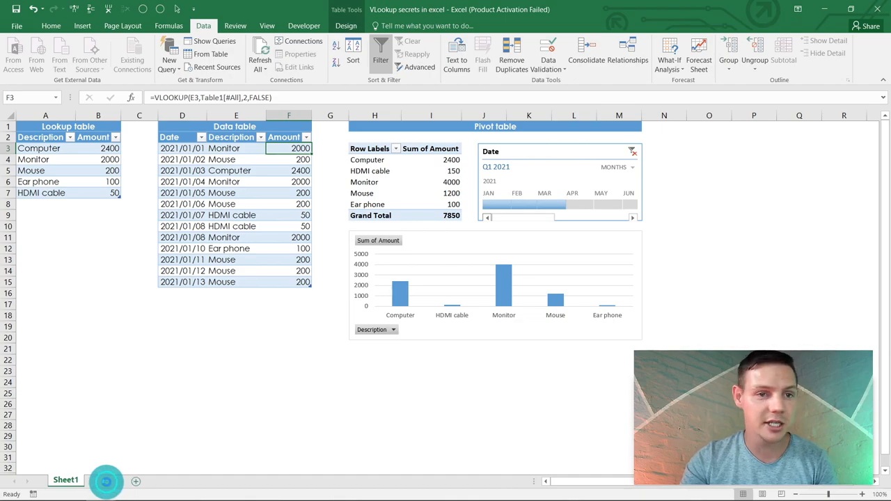
# On a new sheet, enter a Lookup Table listing Computer 2000, Monitor 1500 and Mouse 200
pyautogui.click(102, 479)
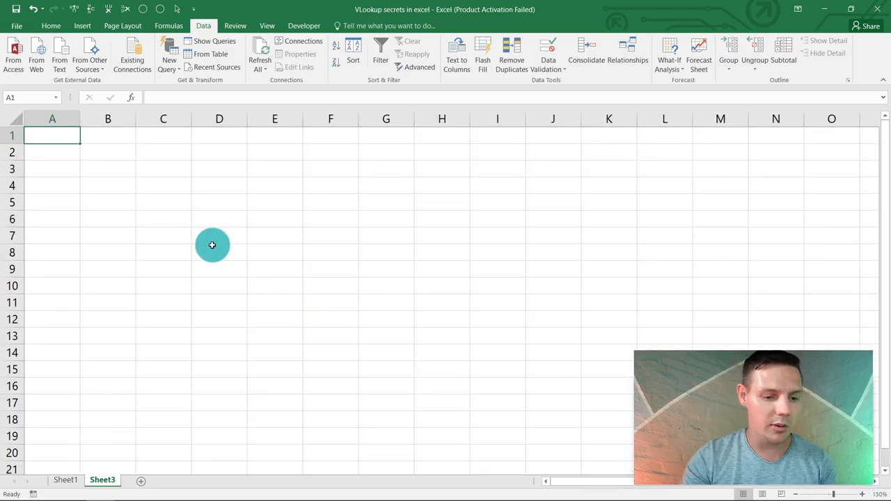
pyautogui.write('Lookup Table')
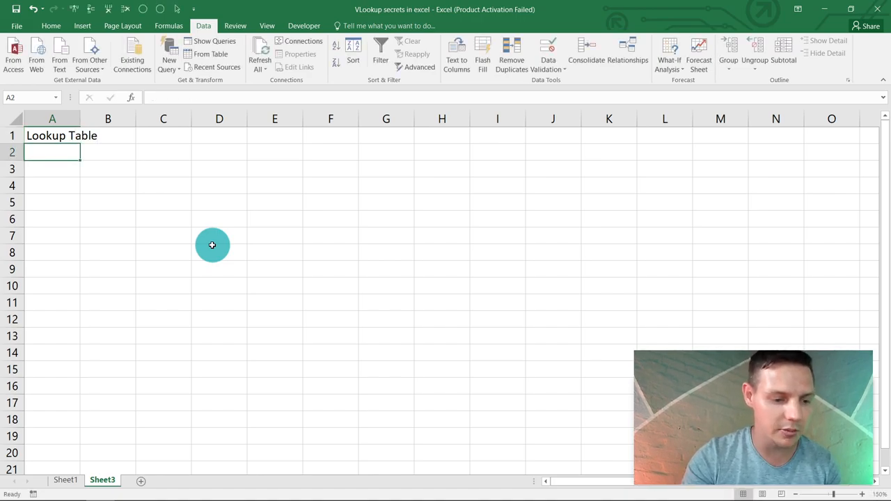
pyautogui.write('Description')
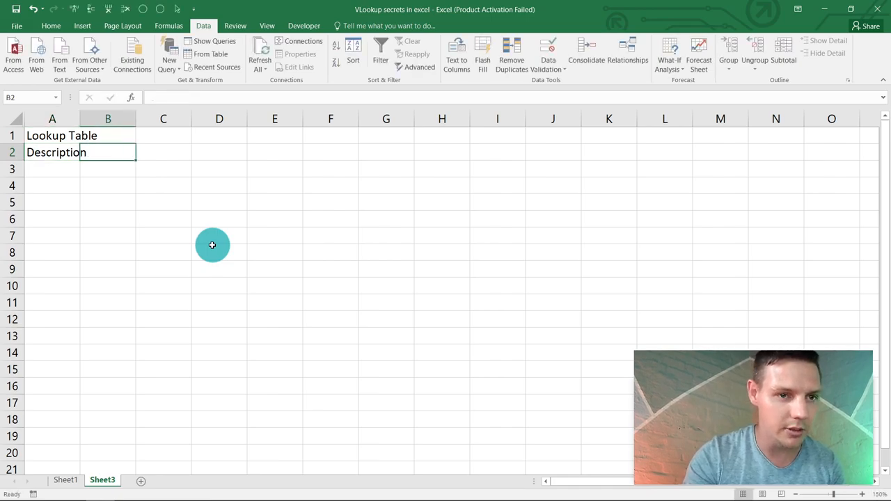
pyautogui.write('Amount')
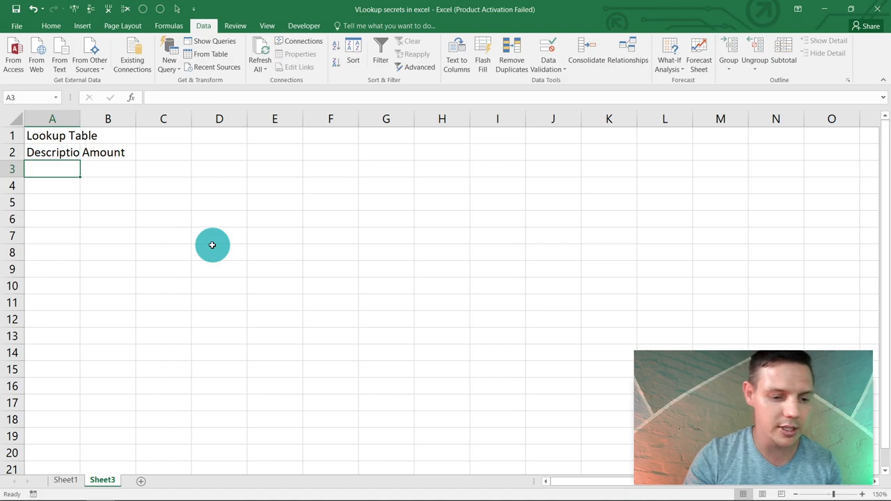
pyautogui.write('Comp')
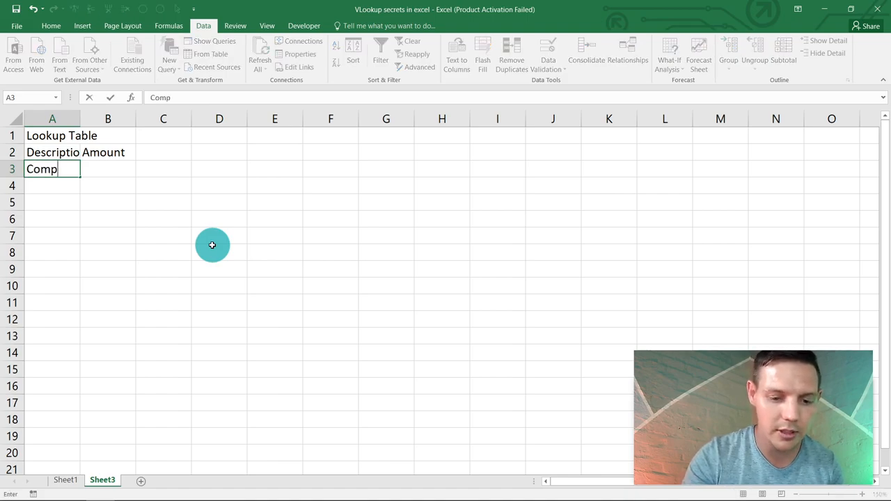
pyautogui.write('Mo')
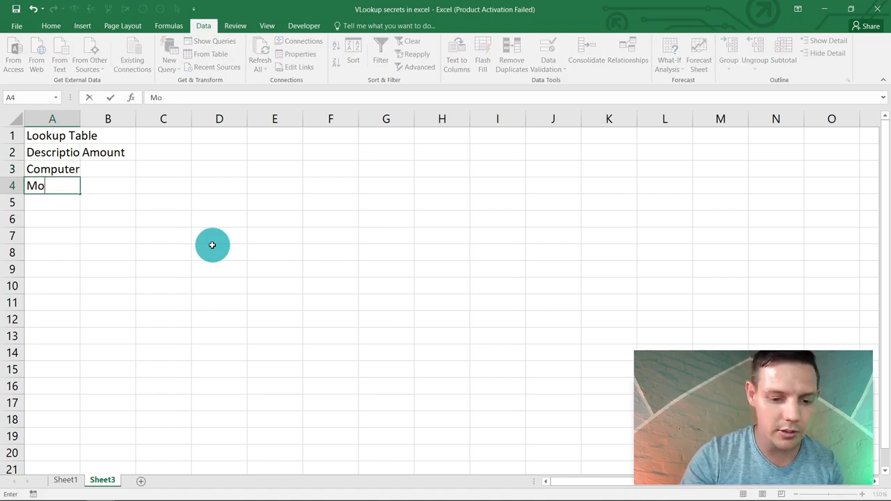
pyautogui.write('Monitor')
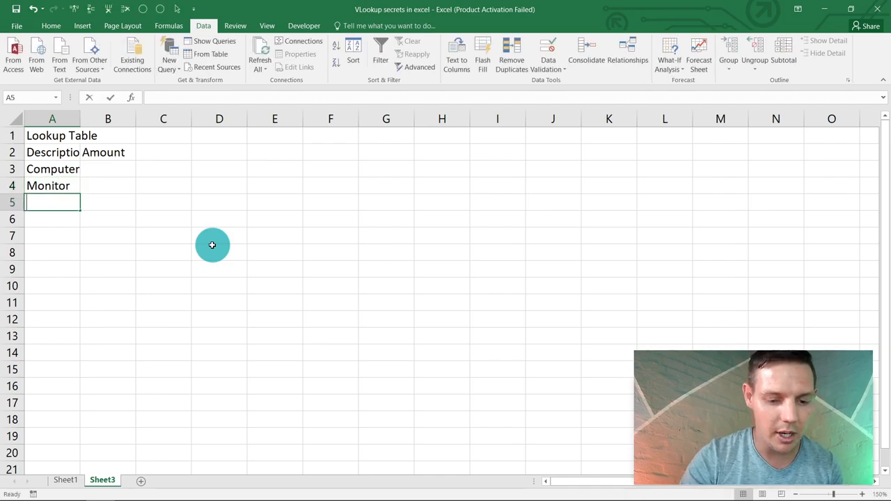
pyautogui.write('Mouse')
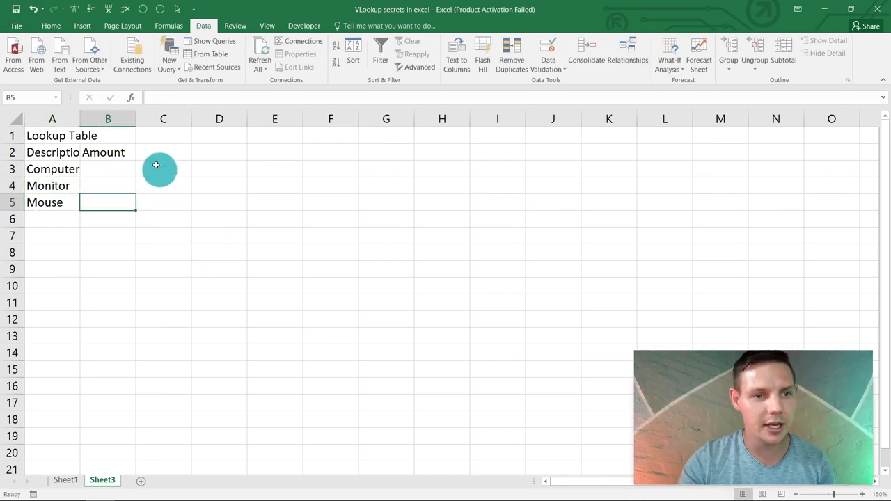
pyautogui.write('2000')
pyautogui.click(108, 186)
pyautogui.write('1500')
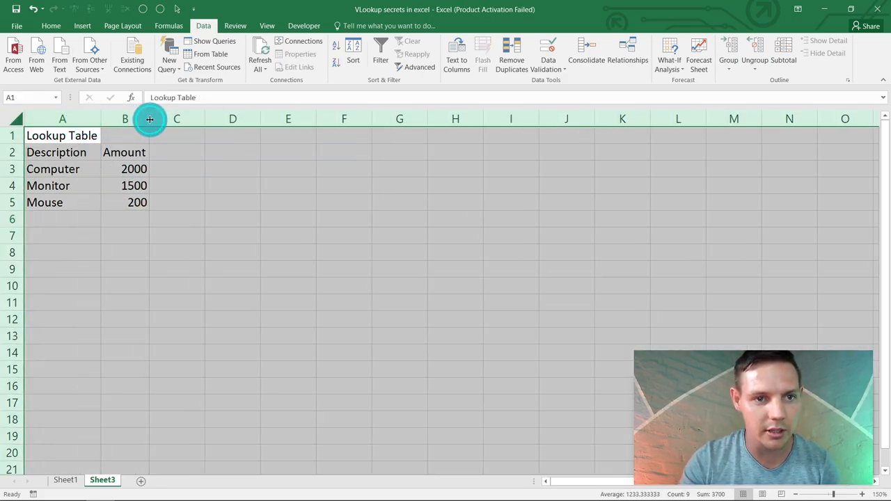
pyautogui.moveTo(165, 209)
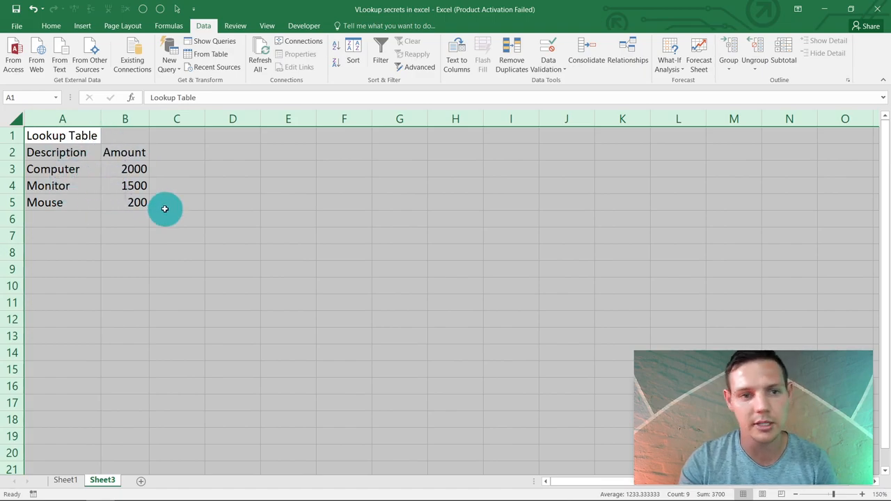
# Convert the lookup data range into a formatted Excel table
pyautogui.click(55, 151)
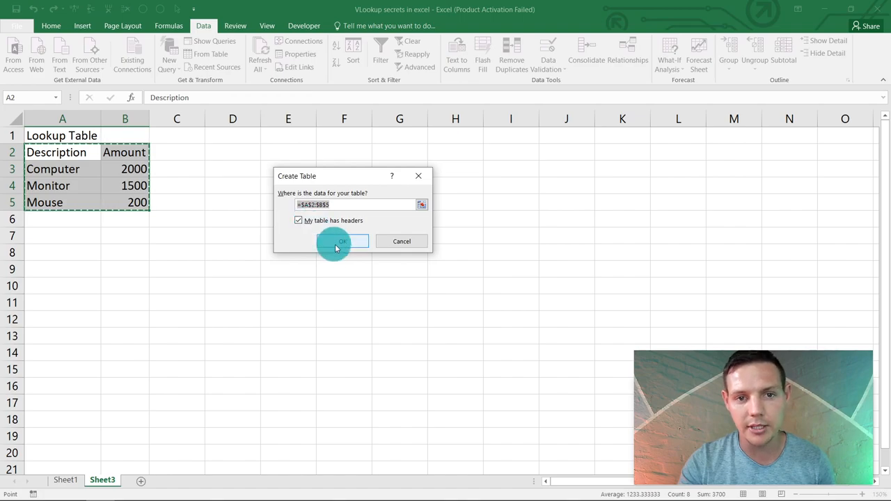
pyautogui.click(342, 242)
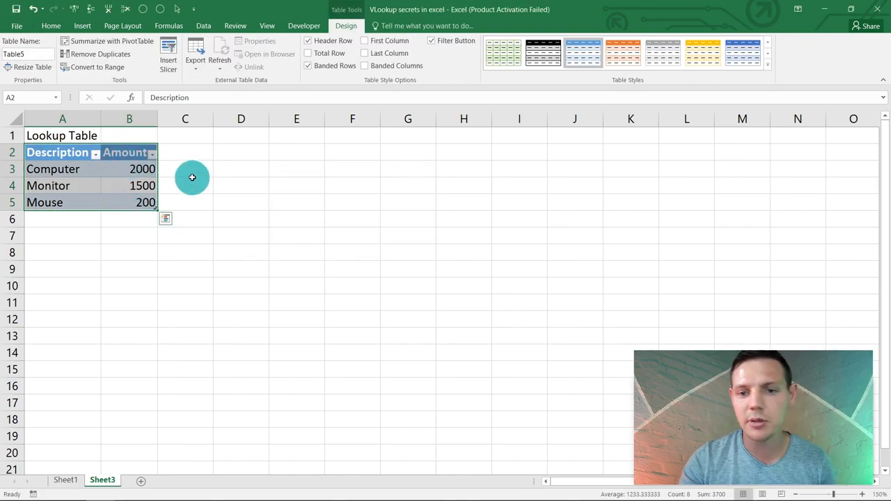
pyautogui.click(275, 202)
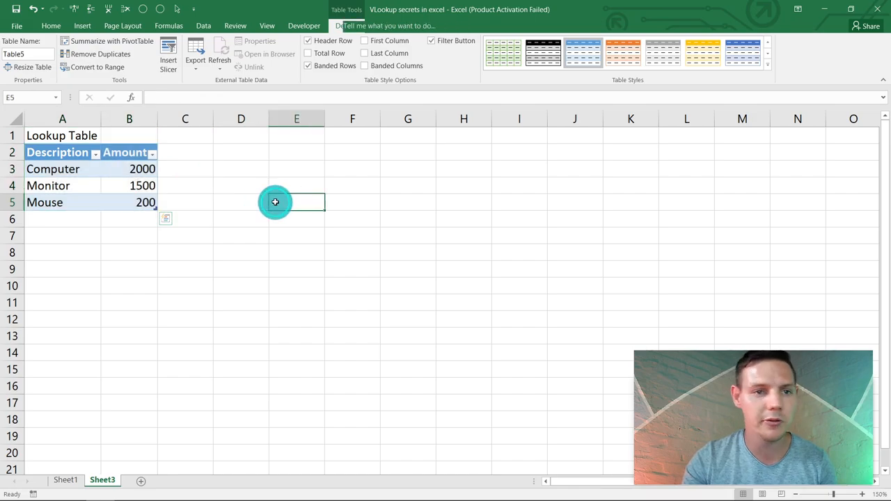
# Merge and center the Lookup Table title above the table
pyautogui.click(57, 153)
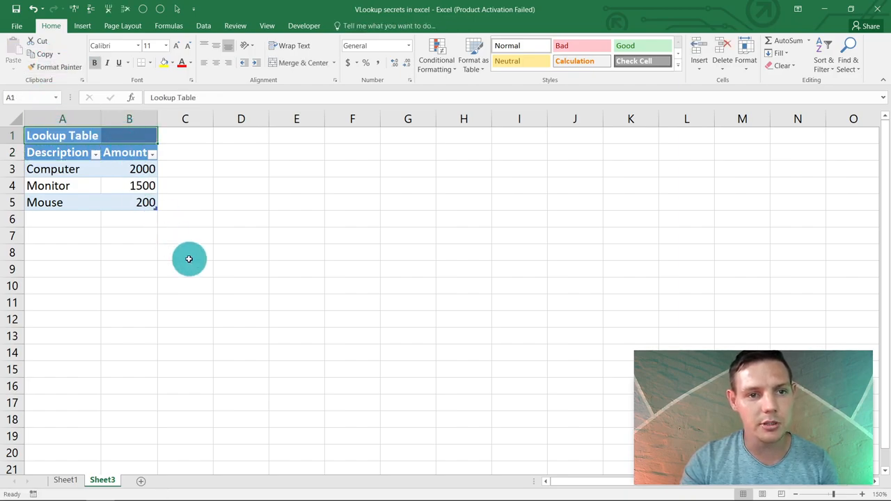
pyautogui.click(296, 202)
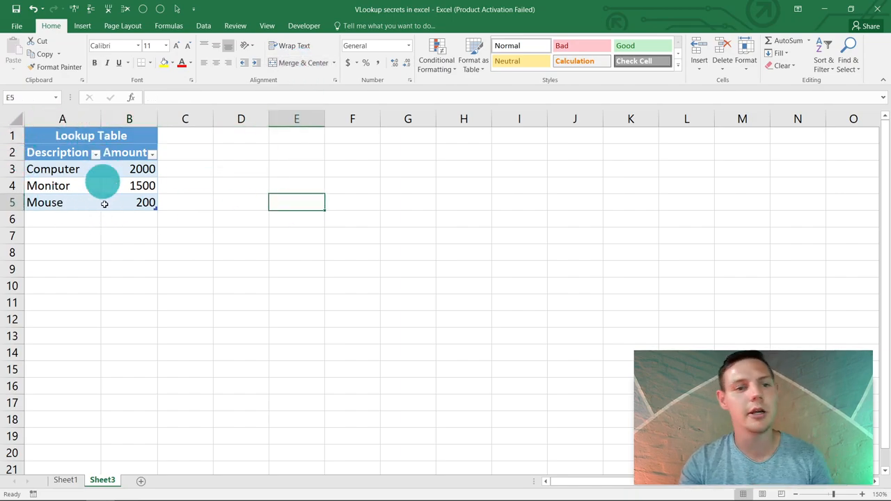
pyautogui.click(296, 270)
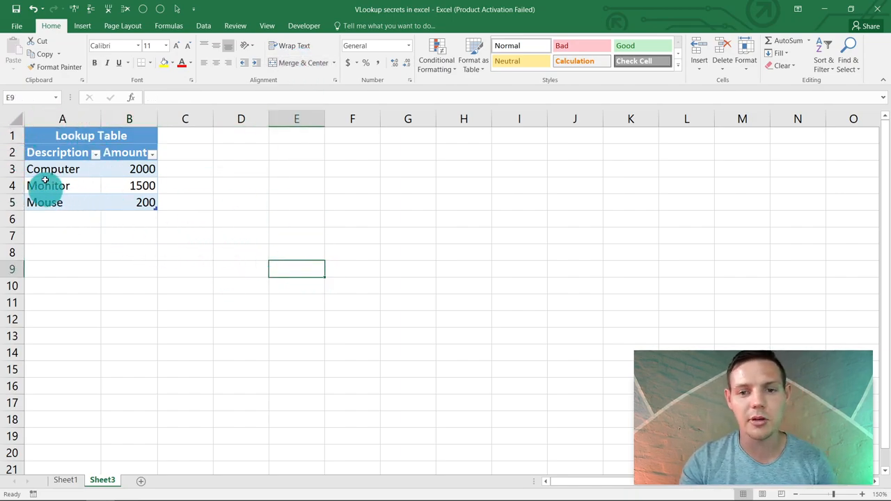
pyautogui.moveTo(82, 170)
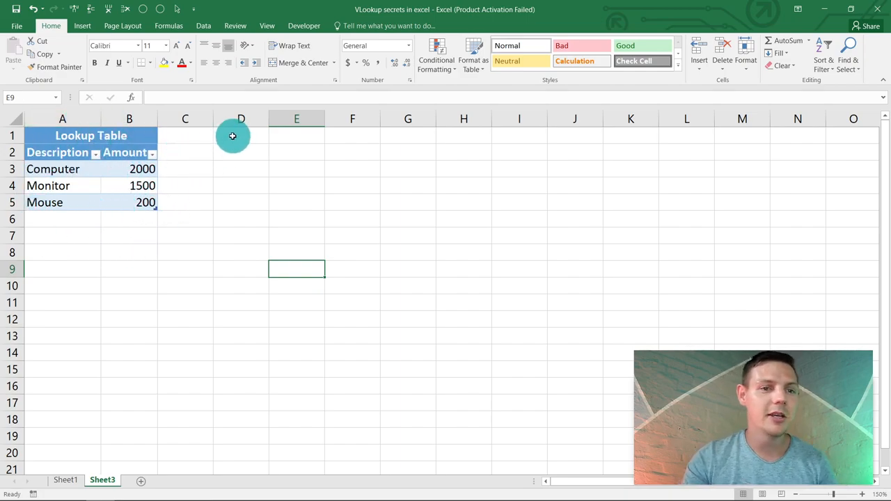
# Create a 'Data Table' title and Date header, reusing the Lookup Table title formatting
pyautogui.click(62, 136)
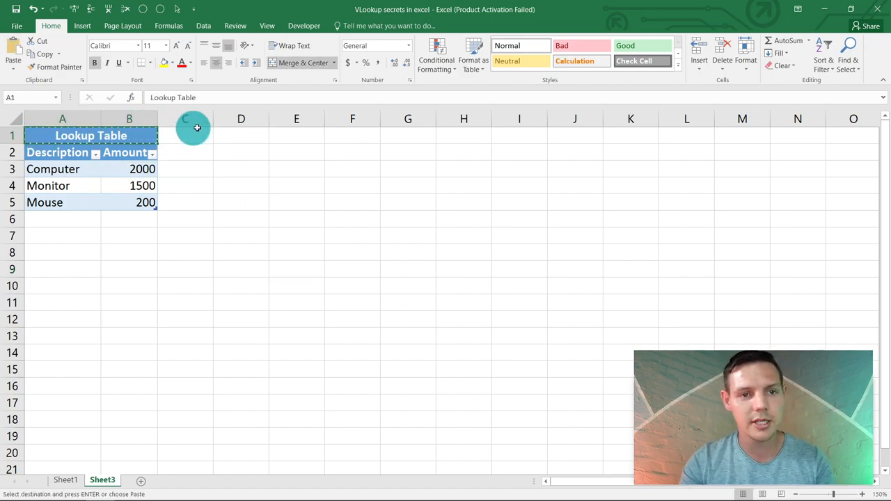
pyautogui.press('ctrl+v')
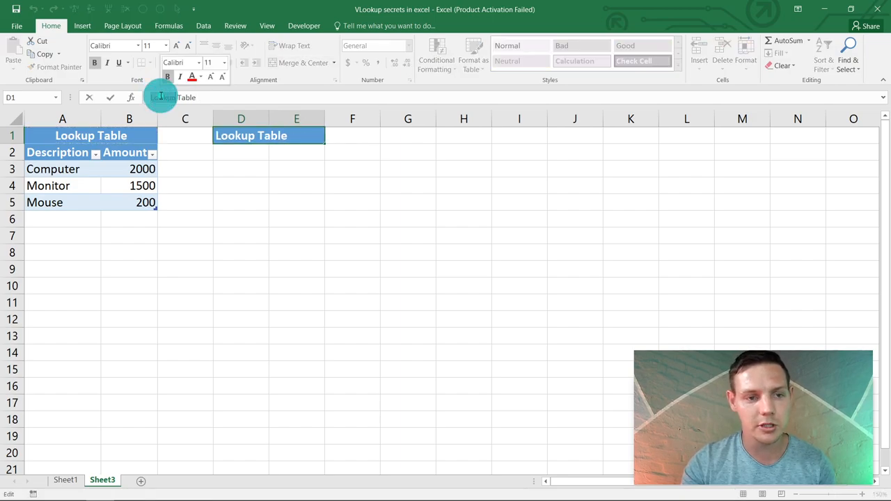
pyautogui.write('Data Table')
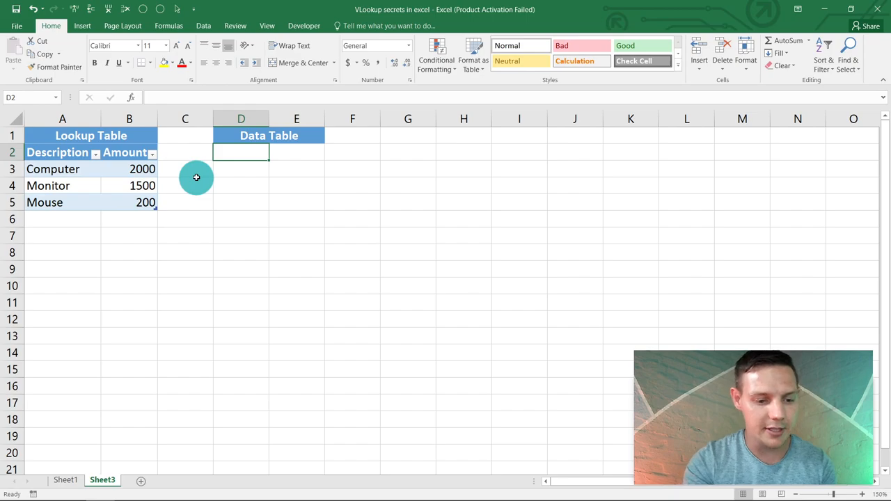
pyautogui.write('Date')
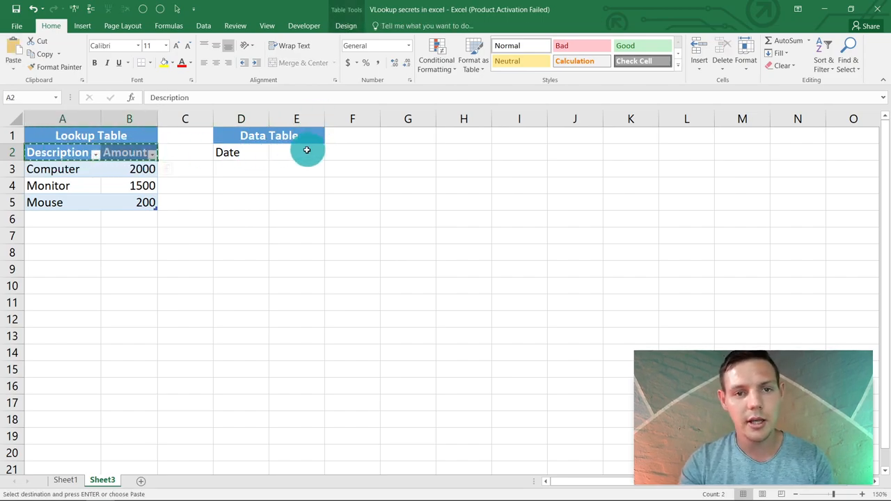
# Paste the header formatting into E2:F2 and enter 2021/01/01 as the first date
pyautogui.click(296, 152)
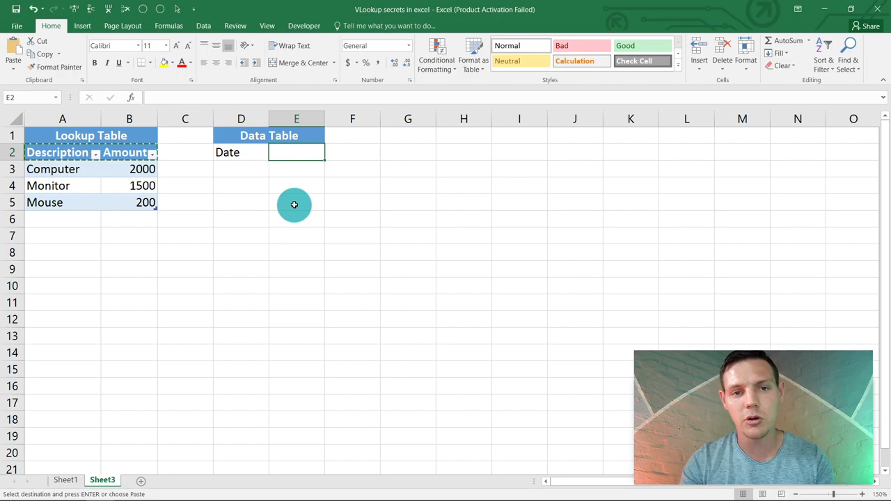
pyautogui.press('ctrl+v')
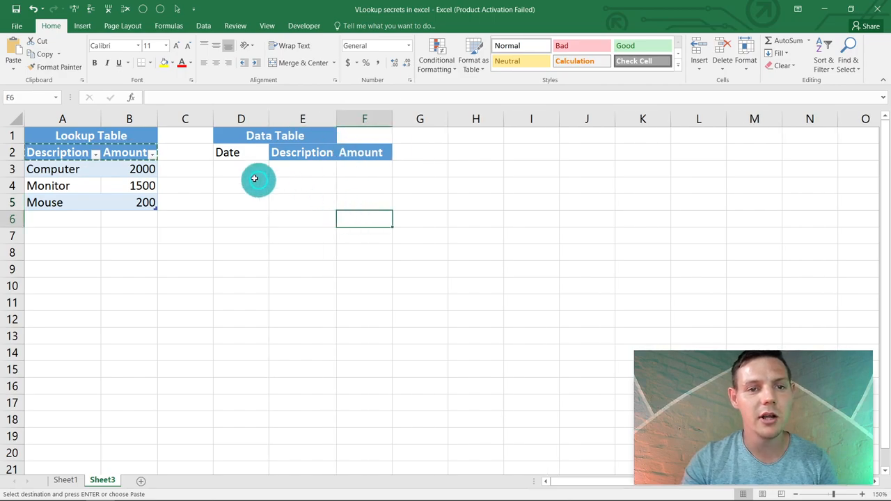
pyautogui.click(241, 169)
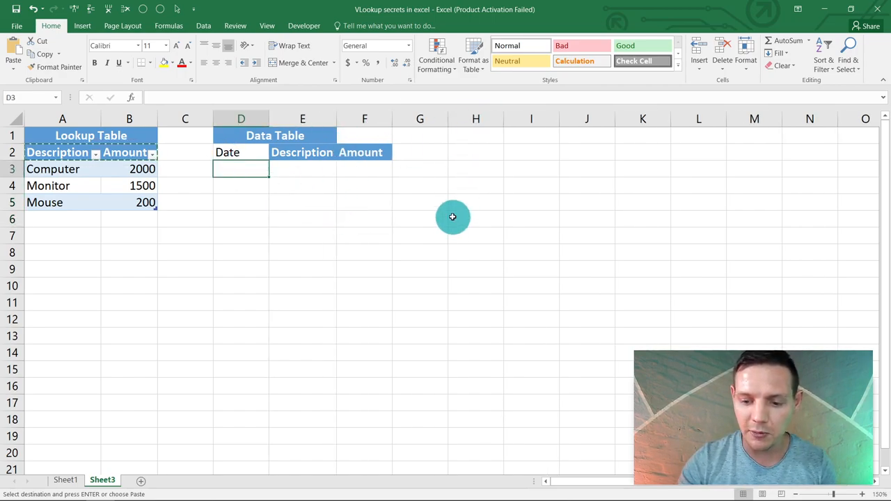
pyautogui.write('2021/01/01')
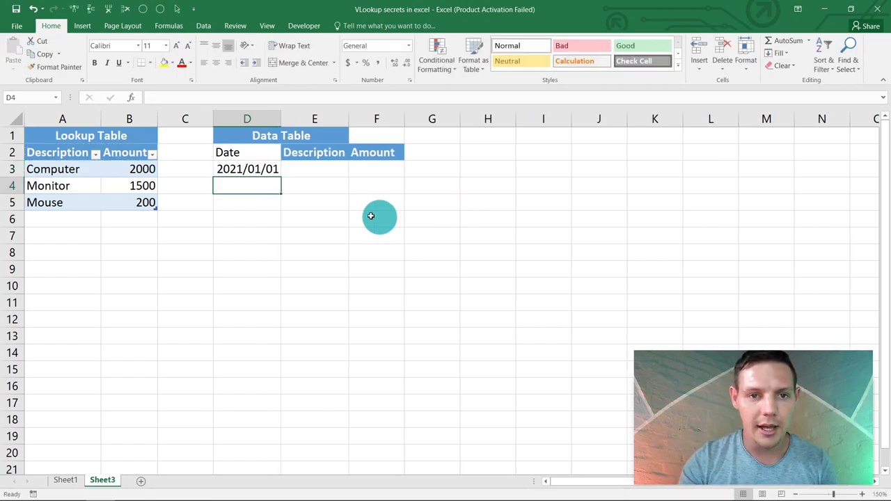
pyautogui.click(314, 168)
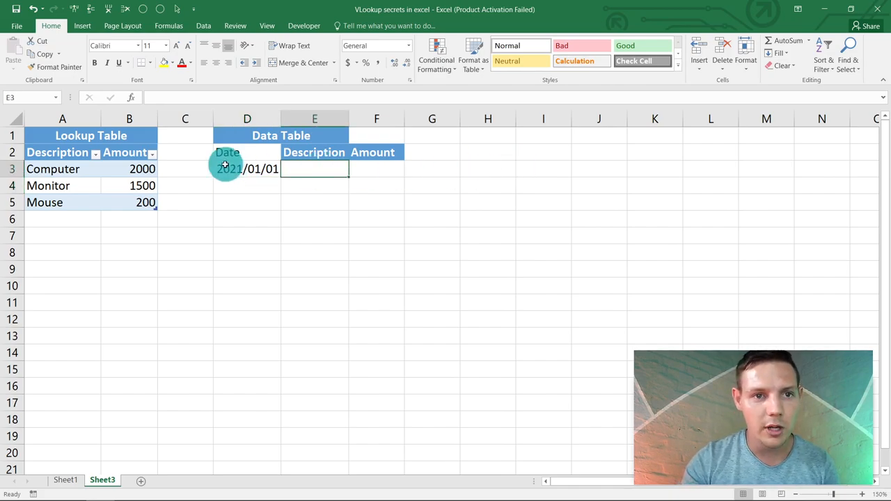
pyautogui.click(204, 26)
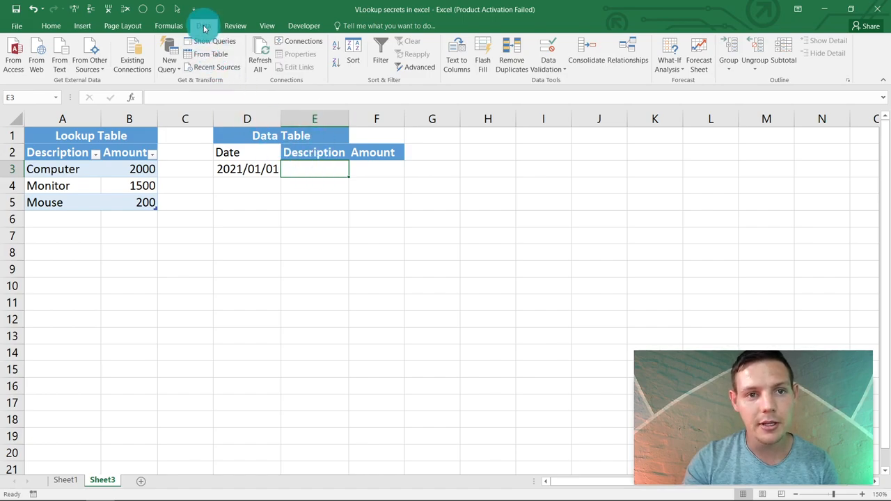
# Restrict E3 to a validation list sourced from A3:A5 (Computer, Monitor, Mouse)
pyautogui.click(548, 52)
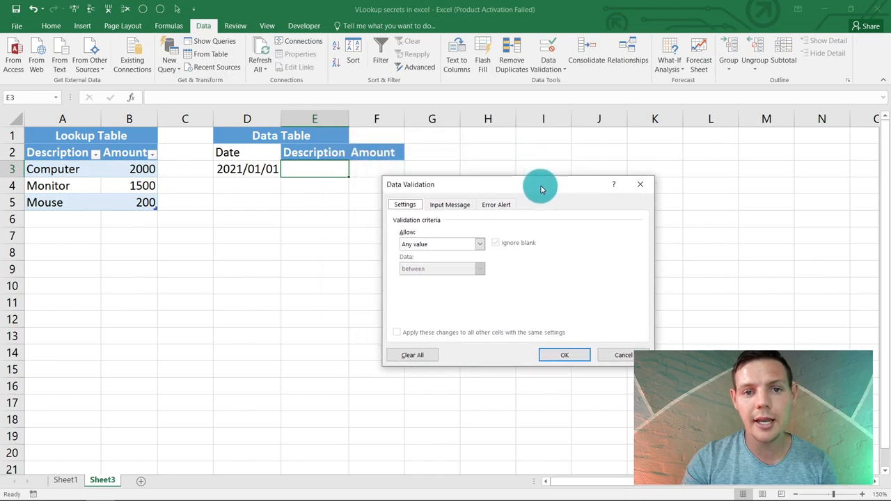
pyautogui.click(479, 243)
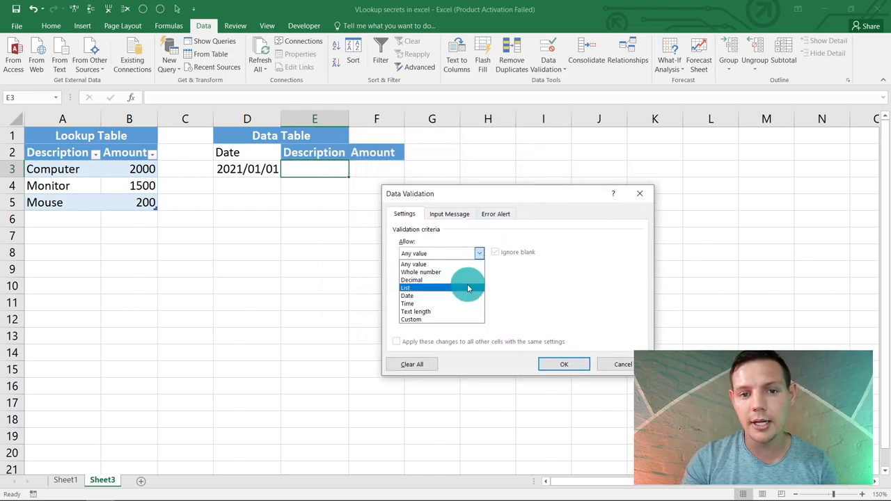
pyautogui.click(406, 288)
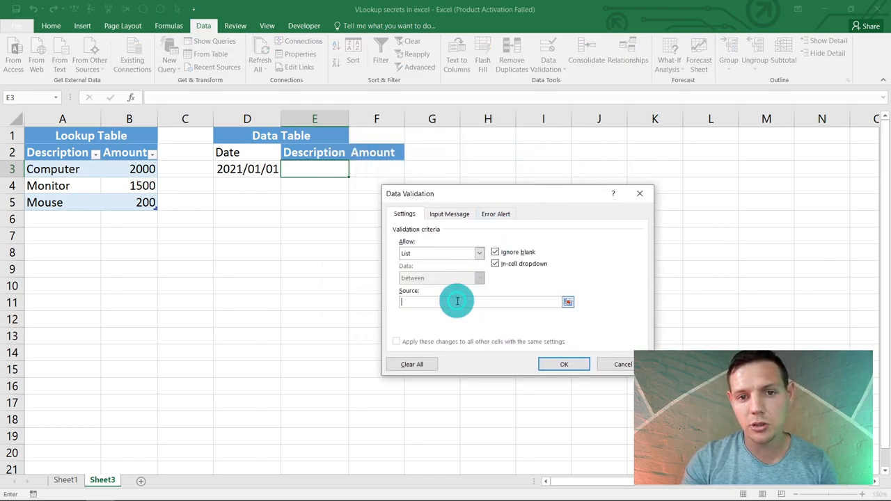
pyautogui.click(52, 169)
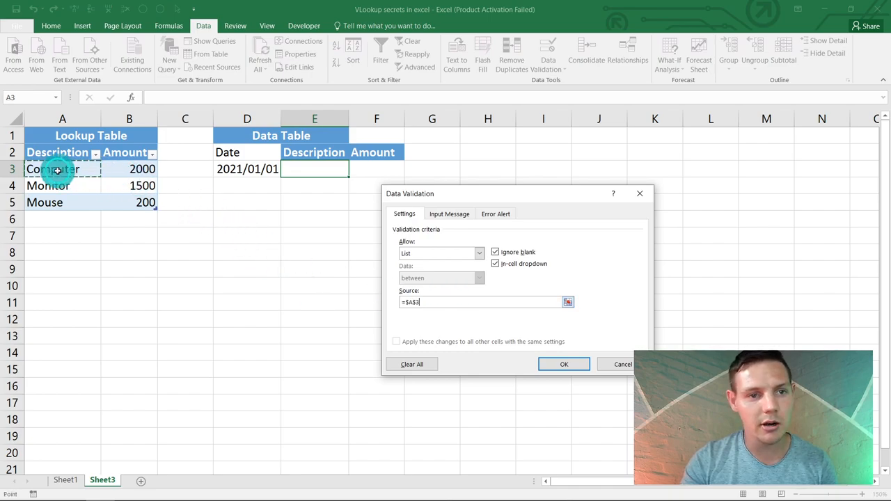
pyautogui.moveTo(52, 169); pyautogui.dragTo(52, 202)
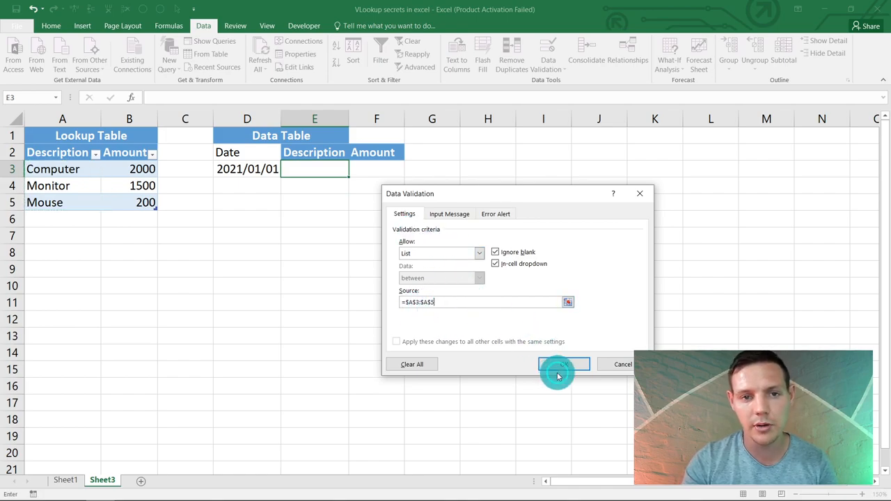
pyautogui.click(565, 364)
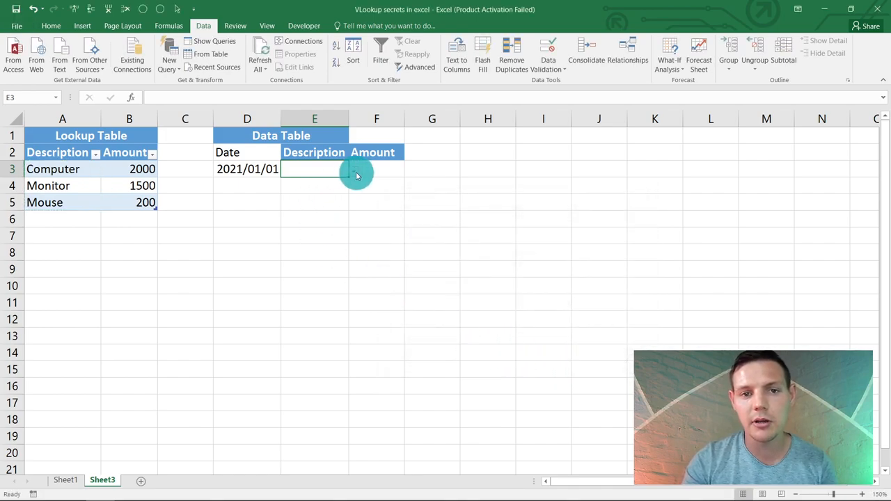
pyautogui.click(354, 171)
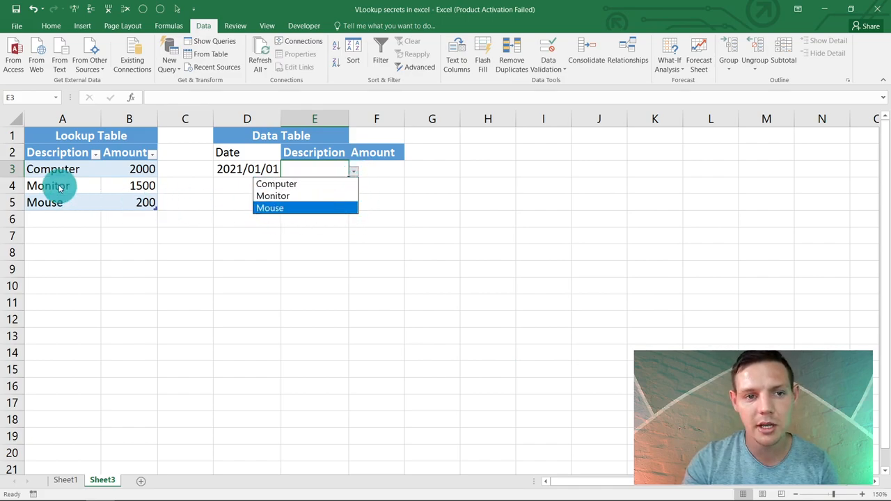
pyautogui.moveTo(59, 195)
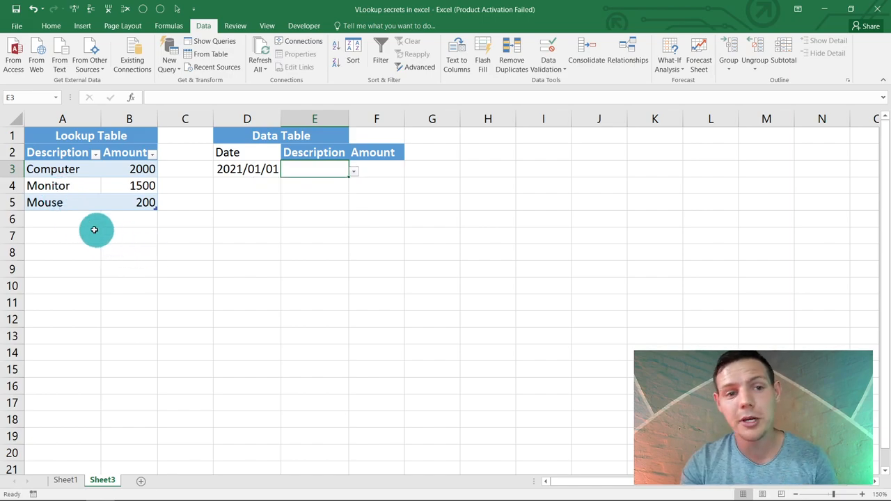
# Add HDMI Cable at 500 to the Lookup Table and pick it in E3's dropdown
pyautogui.click(62, 219)
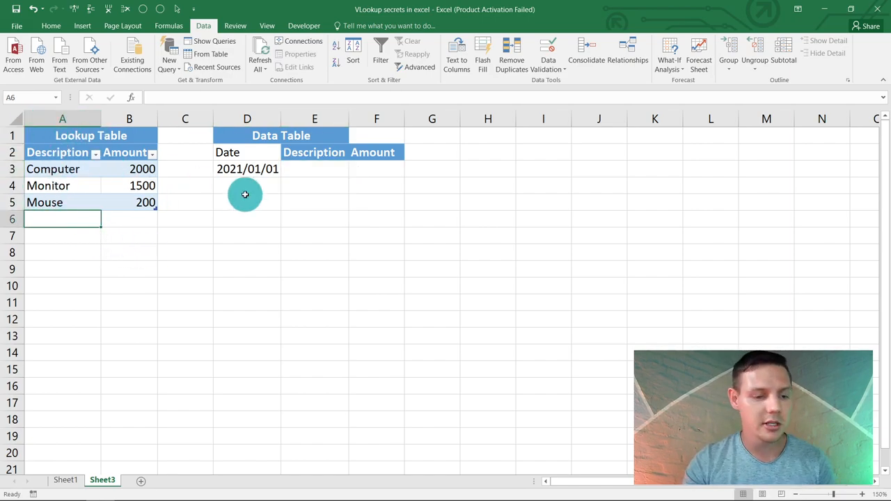
pyautogui.write('H')
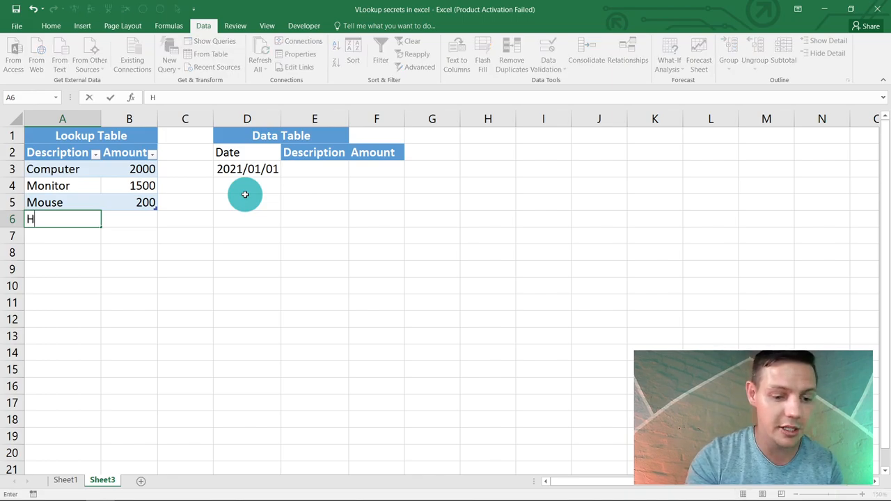
pyautogui.write('DMI Cable')
pyautogui.click(129, 219)
pyautogui.write('500')
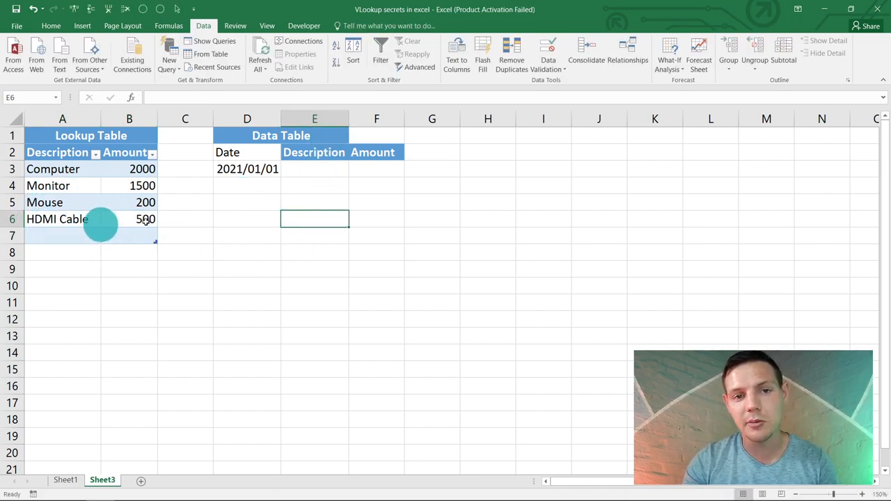
pyautogui.click(355, 169)
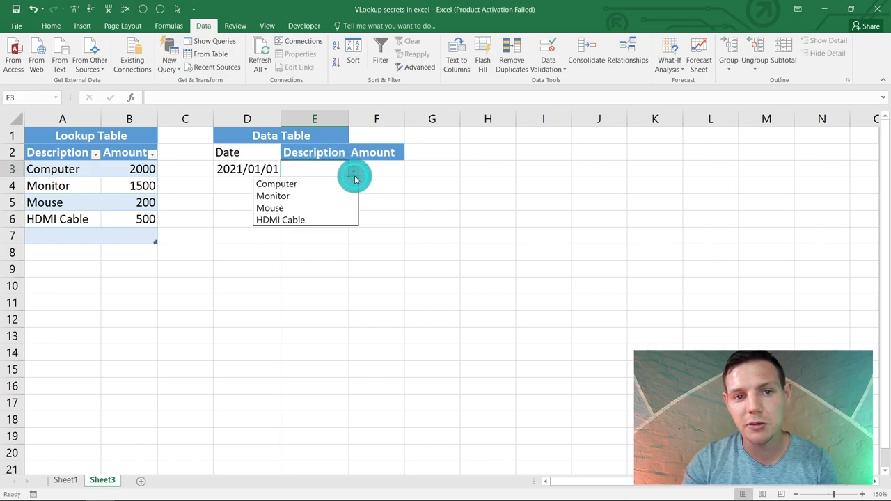
pyautogui.moveTo(341, 220)
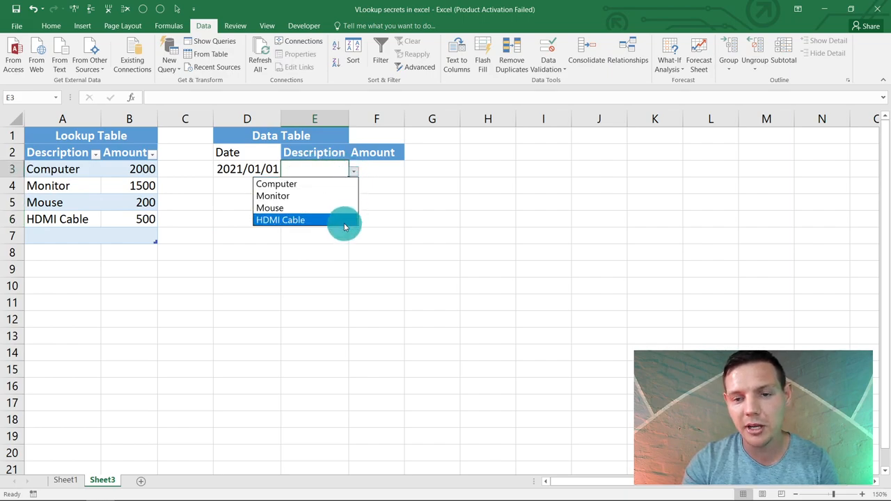
pyautogui.click(281, 220)
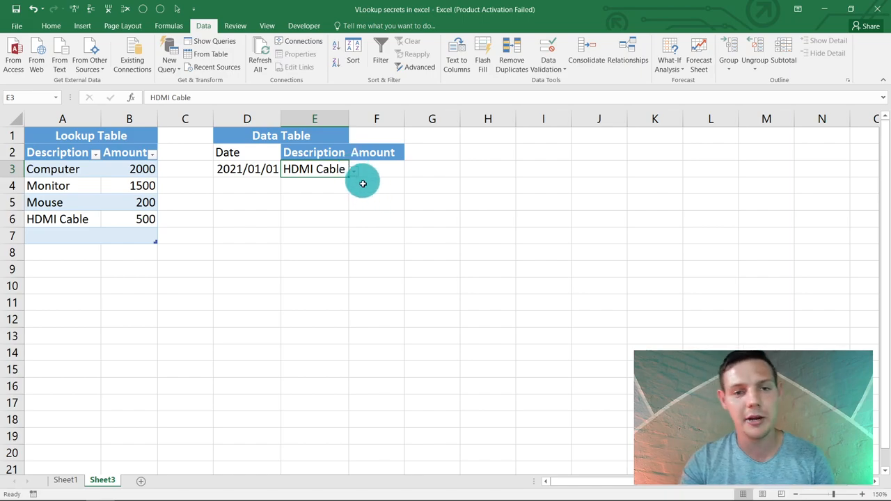
# Enter =VLOOKUP(E3,Table5[#All],2,FALSE) in F3, returning 500 for HDMI Cable
pyautogui.click(376, 169)
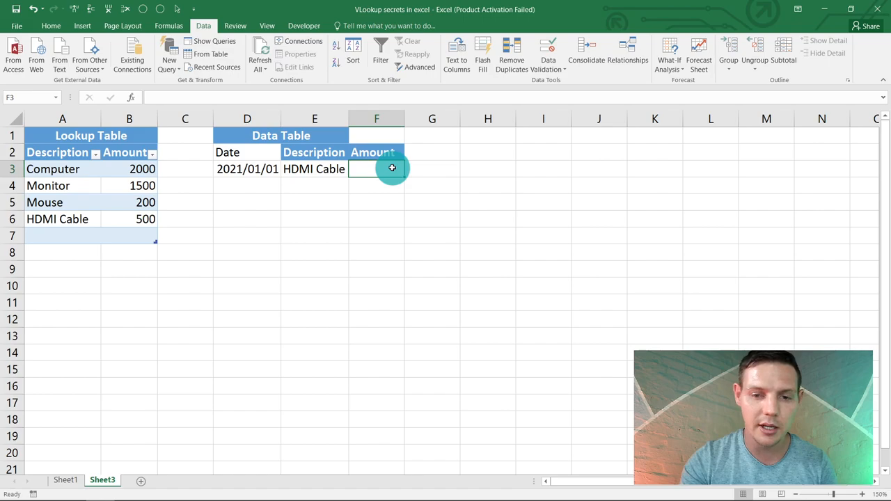
pyautogui.write('=')
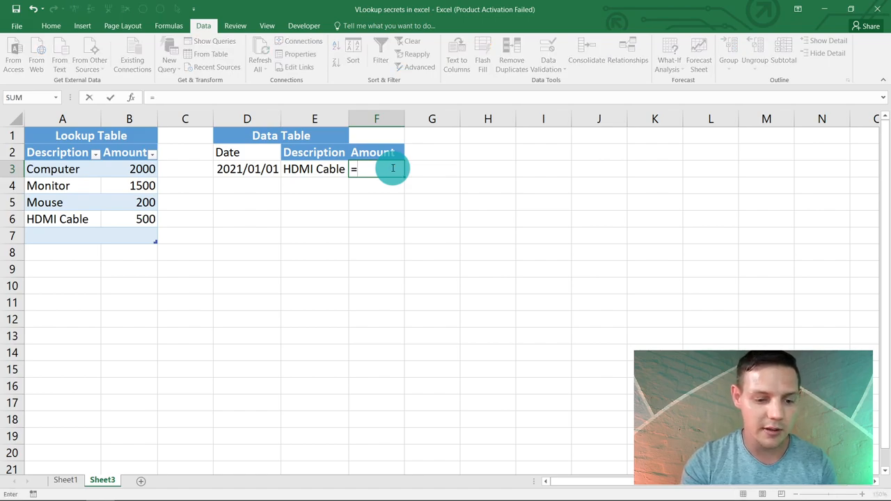
pyautogui.write('vlo')
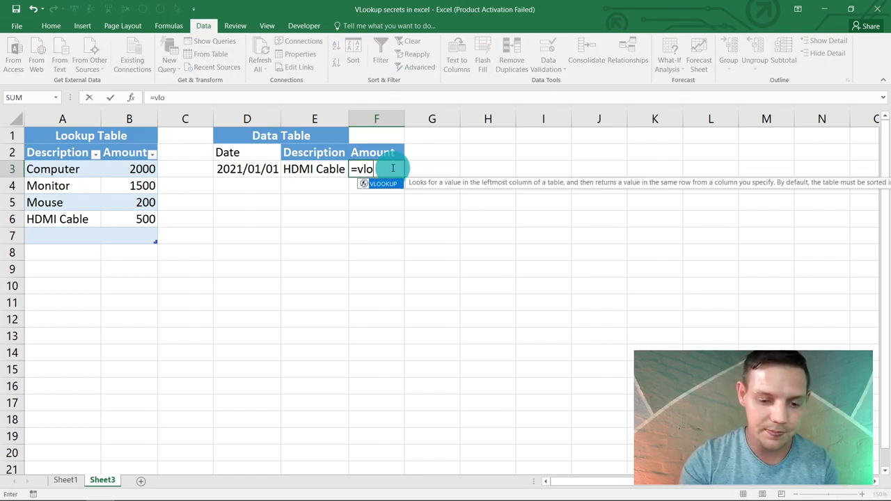
pyautogui.write('okup(')
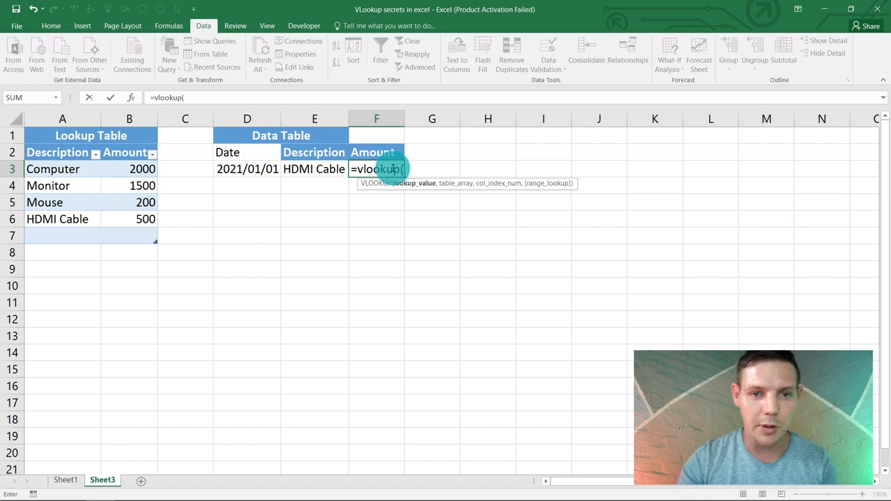
pyautogui.click(314, 169)
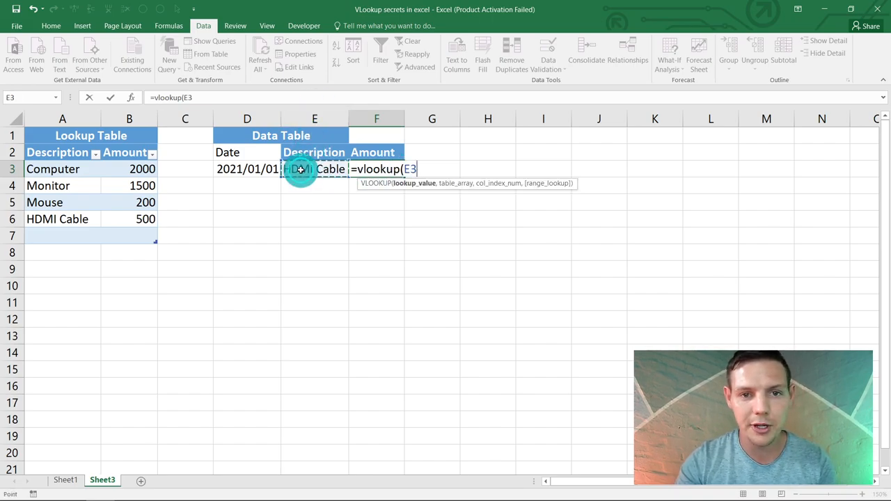
pyautogui.write(',A2:B3')
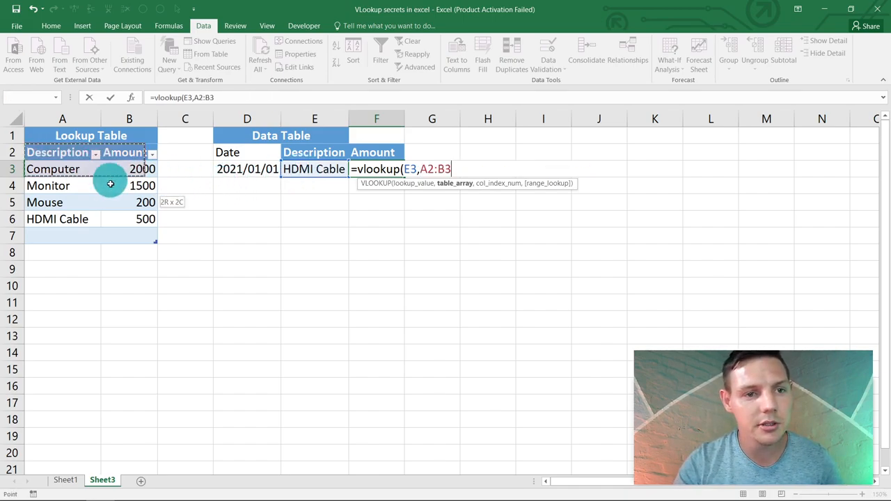
pyautogui.moveTo(111, 185); pyautogui.dragTo(122, 233)
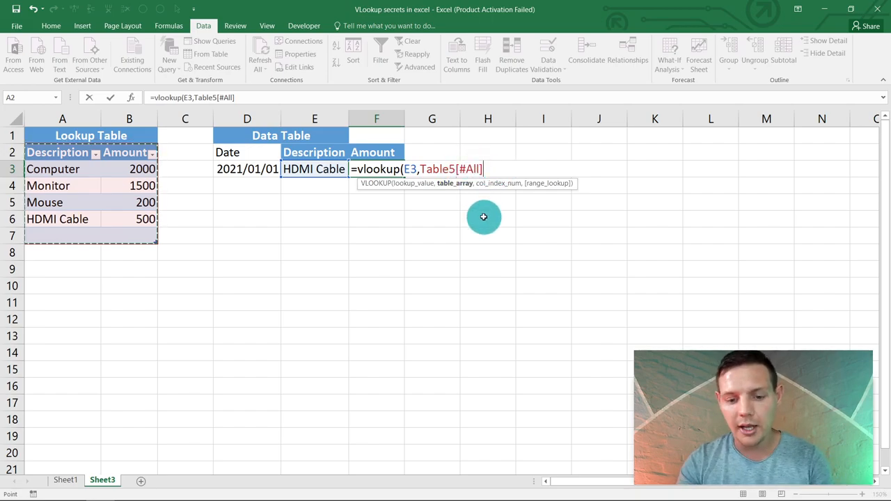
pyautogui.write(',')
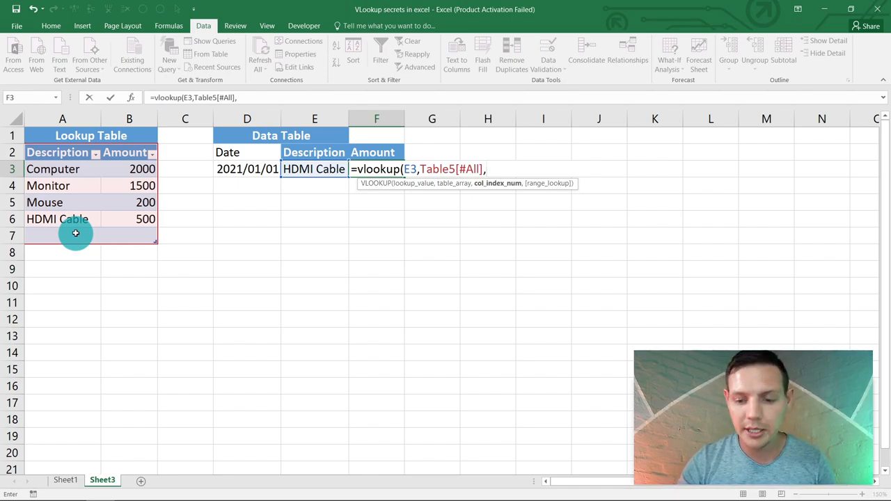
pyautogui.write('2')
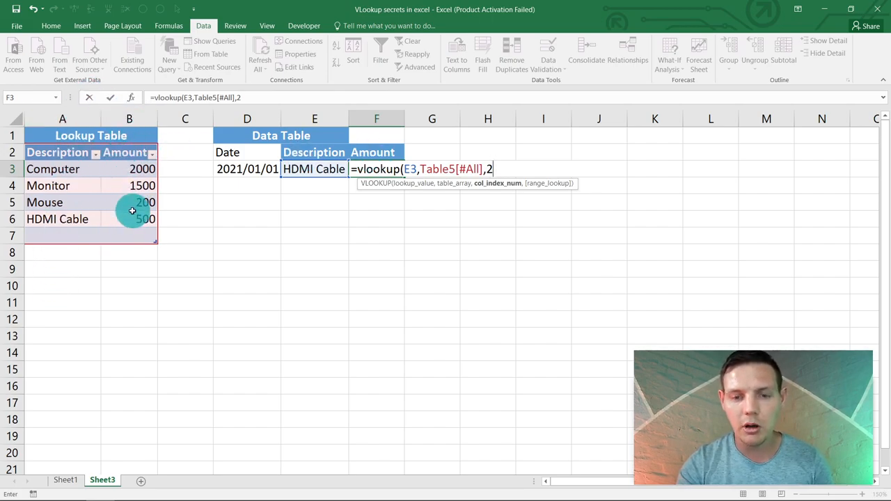
pyautogui.write(',')
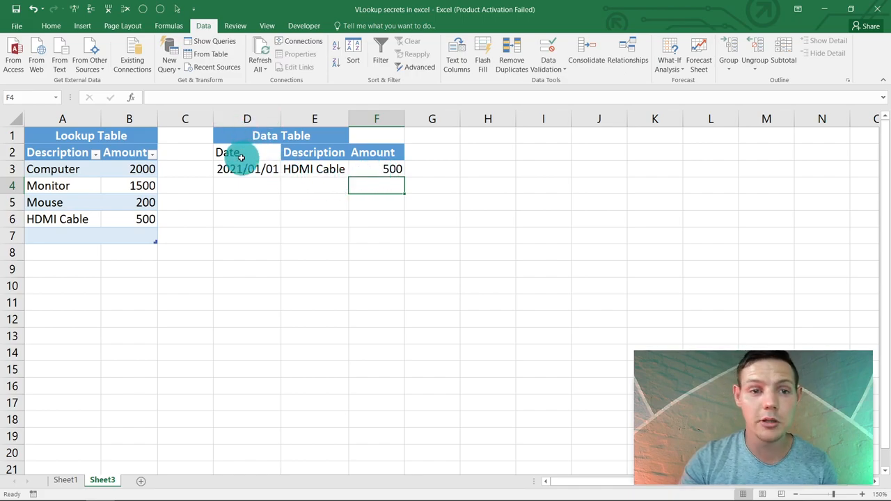
# Convert D2:F3 to a table, fill two more rows, and date them 2021/02/01 and 2021/03/01
pyautogui.moveTo(227, 153); pyautogui.dragTo(377, 153)
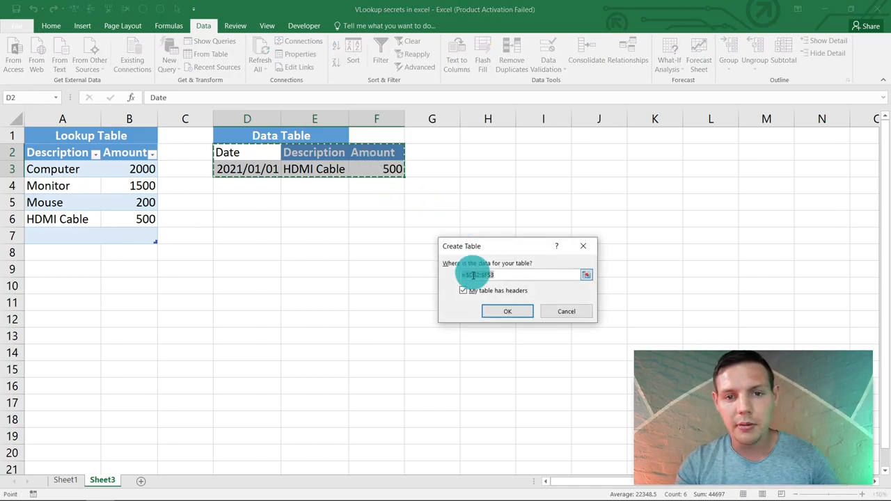
pyautogui.click(508, 311)
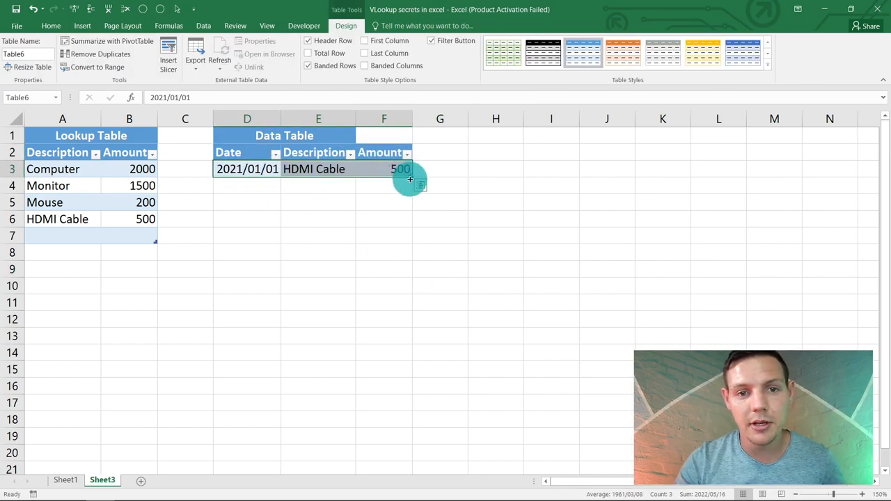
pyautogui.moveTo(411, 178); pyautogui.dragTo(411, 213)
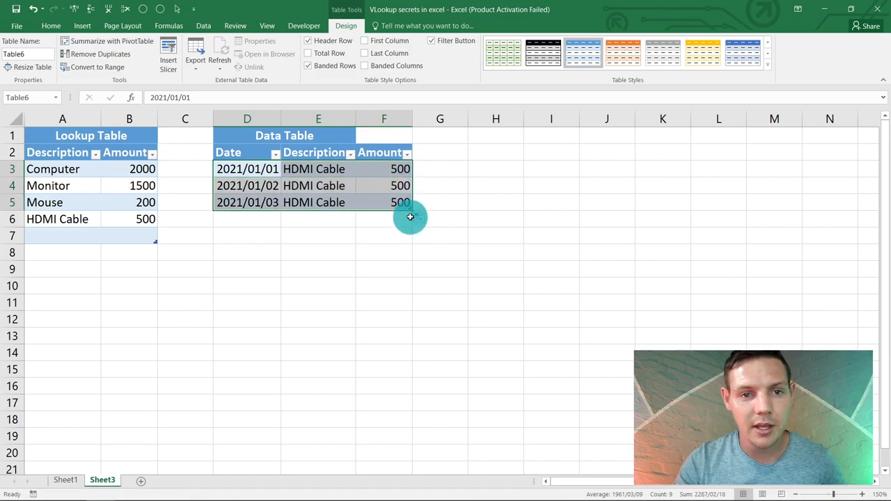
pyautogui.click(247, 185)
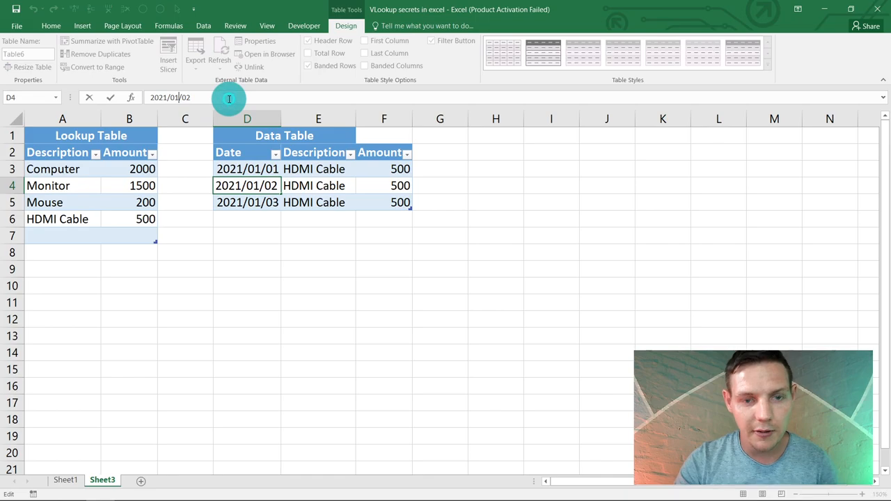
pyautogui.write('2021/02/02')
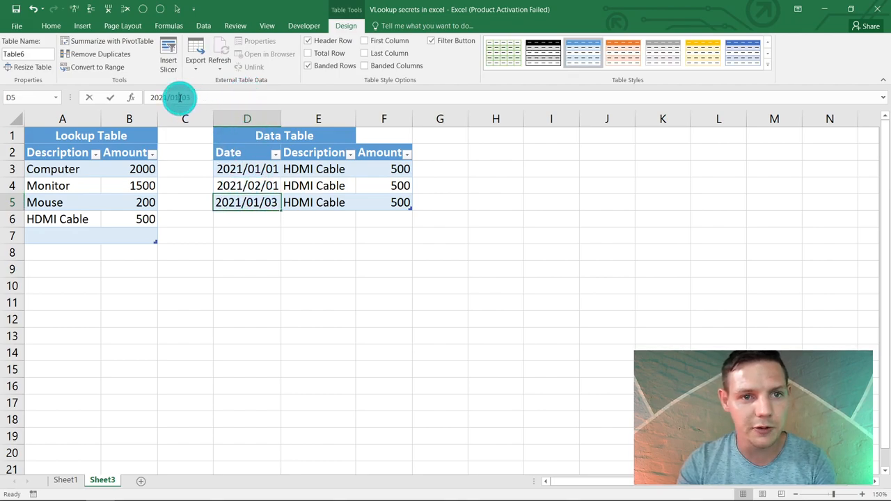
pyautogui.write('2021/03/03')
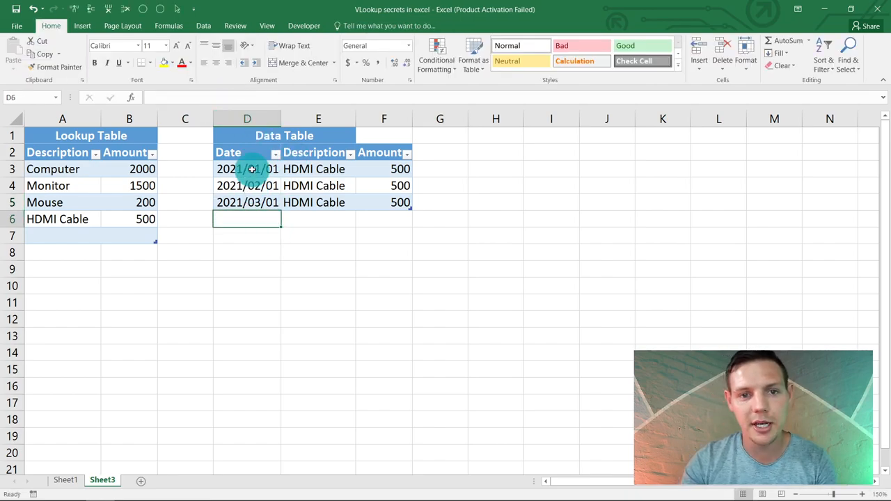
# Pick Computer and Monitor for rows two and three, giving amounts 2000 and 1500
pyautogui.click(362, 186)
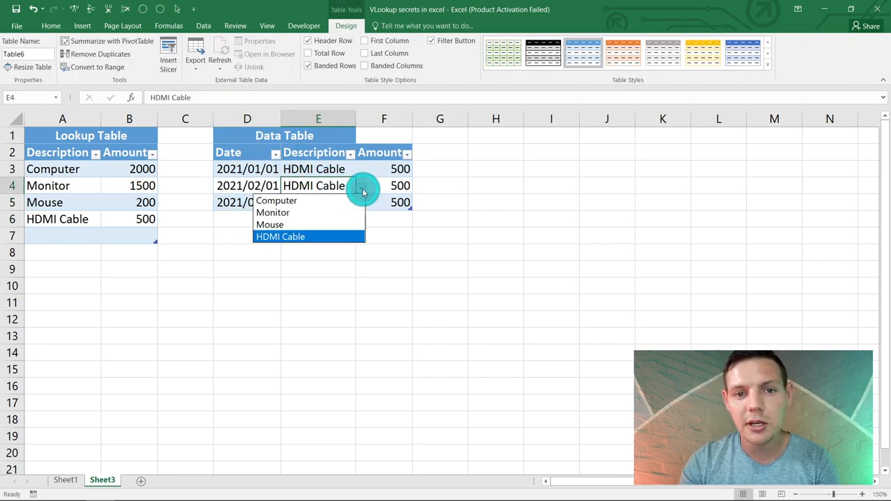
pyautogui.click(276, 200)
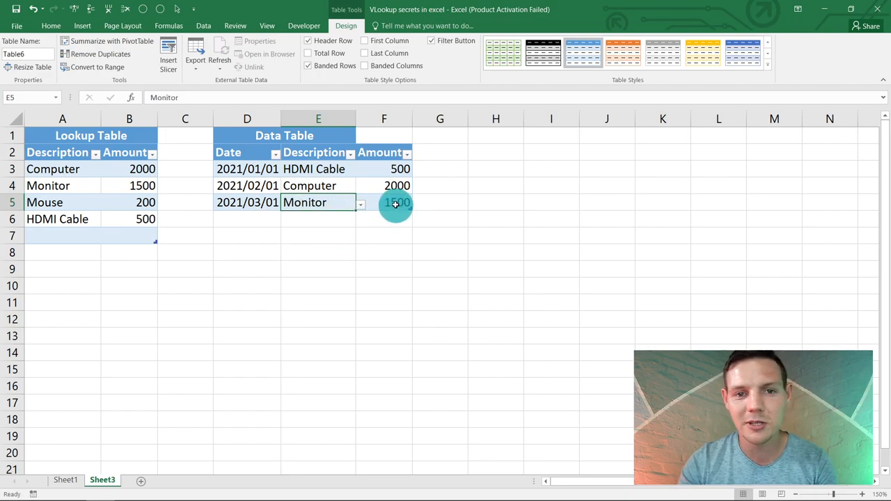
pyautogui.click(384, 169)
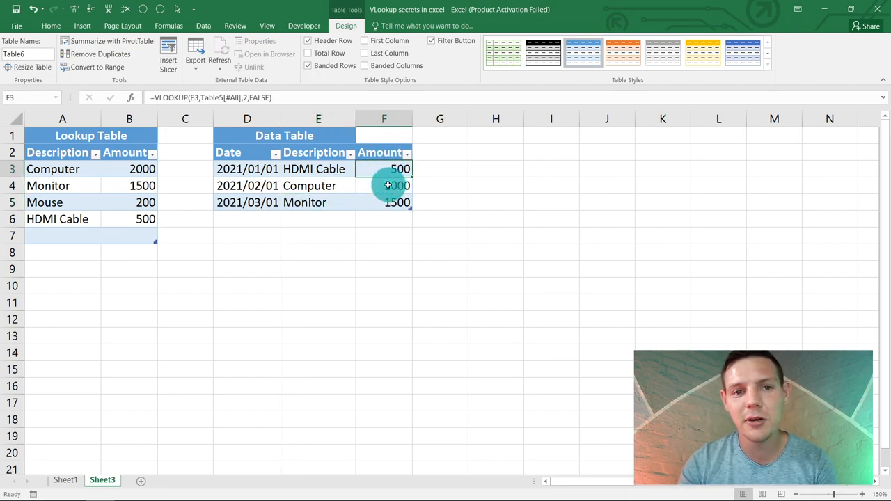
pyautogui.click(383, 202)
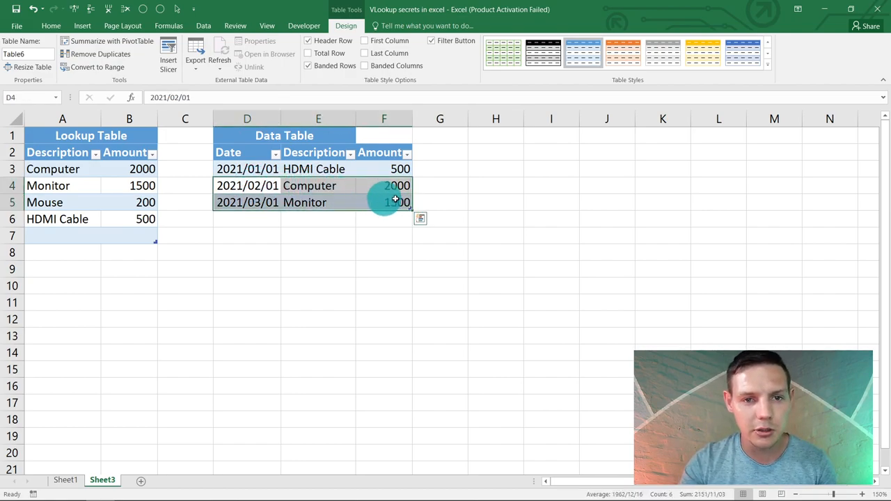
# Fill the table down to row 16, changing July to HDMI Cable and October to Mouse
pyautogui.moveTo(396, 199); pyautogui.dragTo(403, 333)
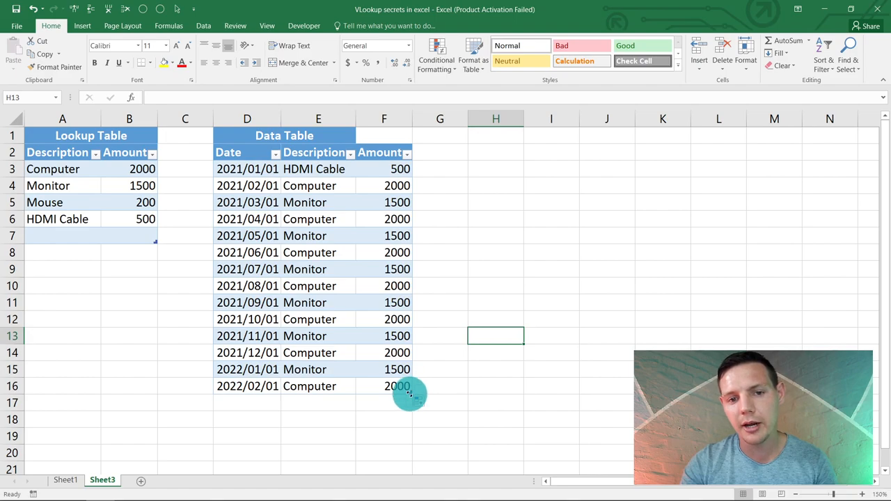
pyautogui.click(304, 270)
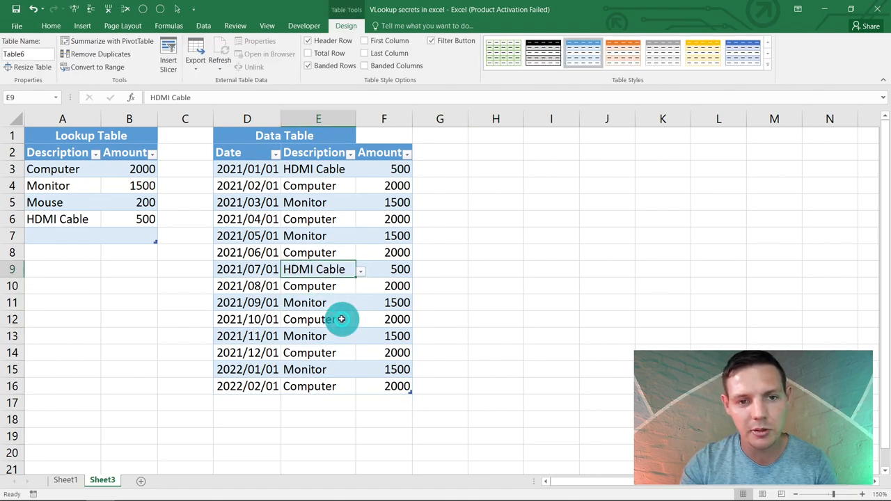
pyautogui.click(361, 319)
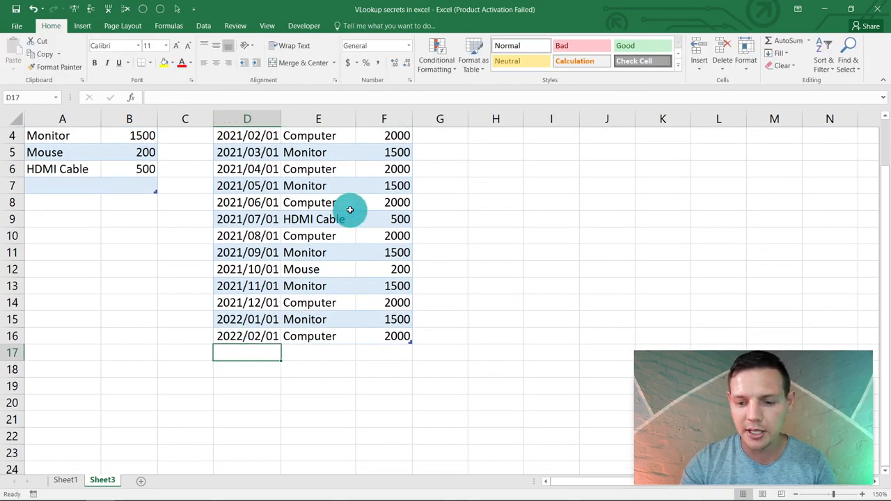
# Enter date 2022/03/01 in D17 and choose Monitor in E17, looking up amount 1500
pyautogui.write('2022/')
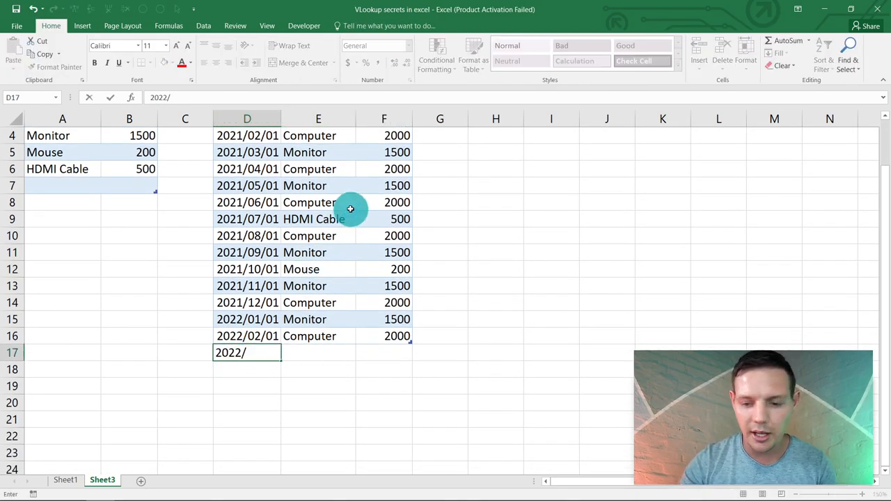
pyautogui.write('03/01')
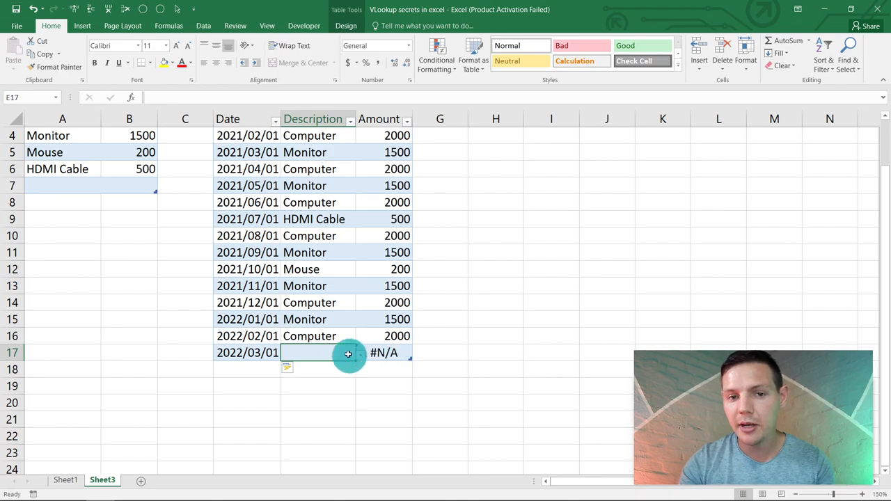
pyautogui.scroll(3)
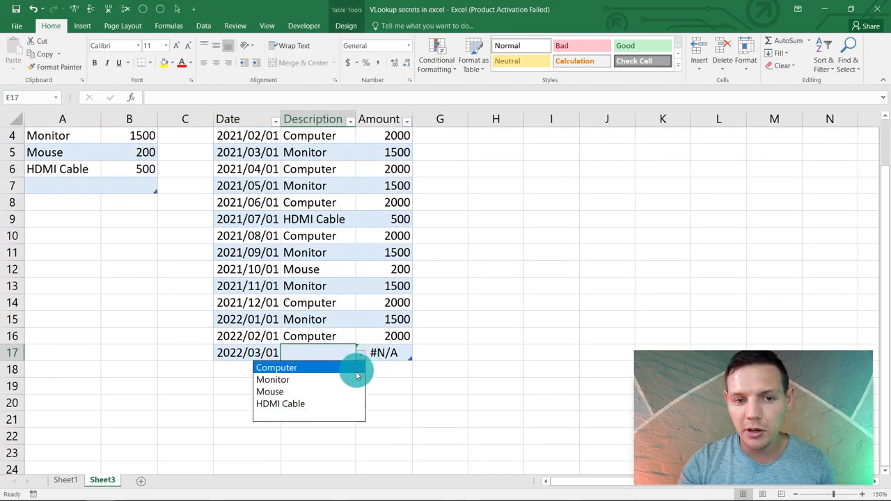
pyautogui.click(273, 379)
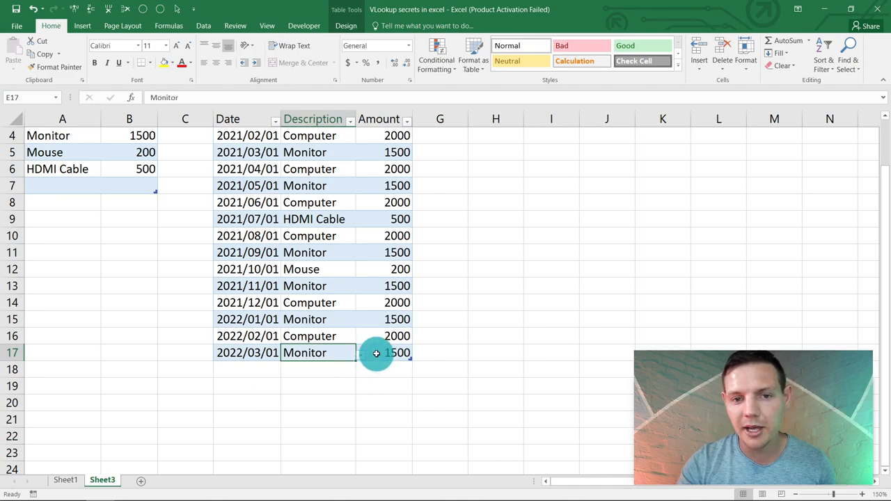
pyautogui.scroll(3)
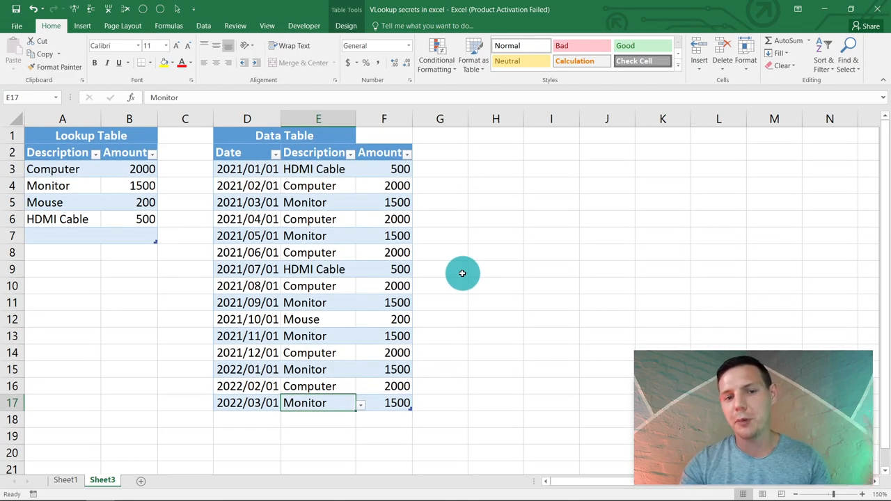
pyautogui.moveTo(374, 272)
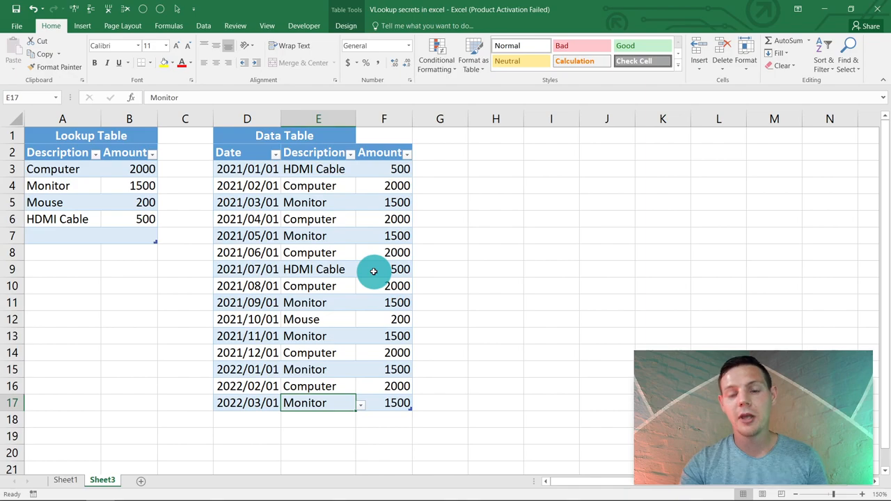
pyautogui.moveTo(374, 272)
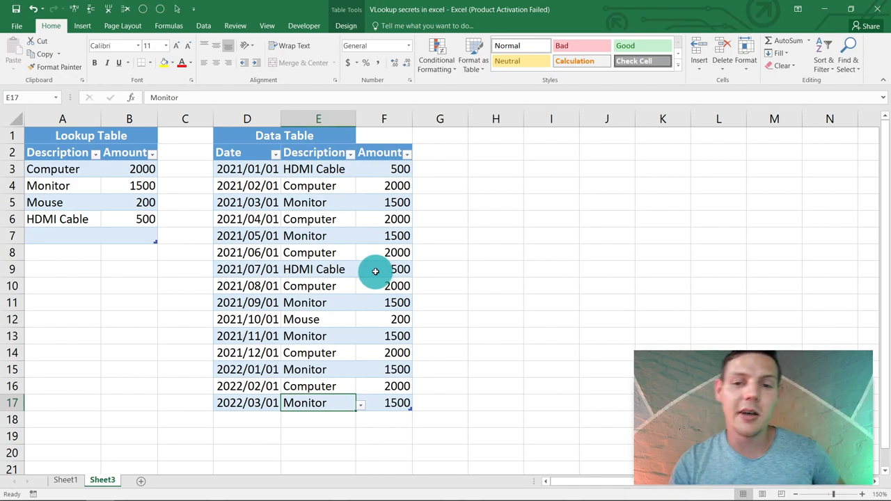
pyautogui.moveTo(367, 252)
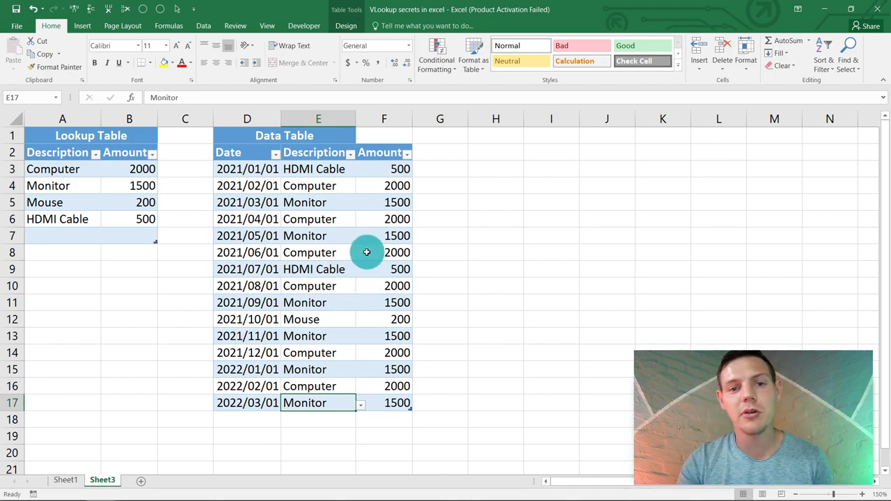
pyautogui.moveTo(237, 213)
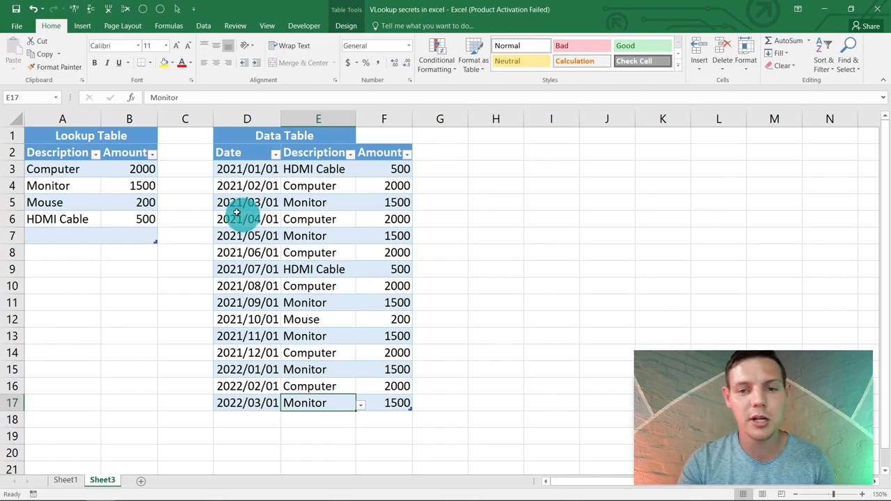
pyautogui.moveTo(246, 220)
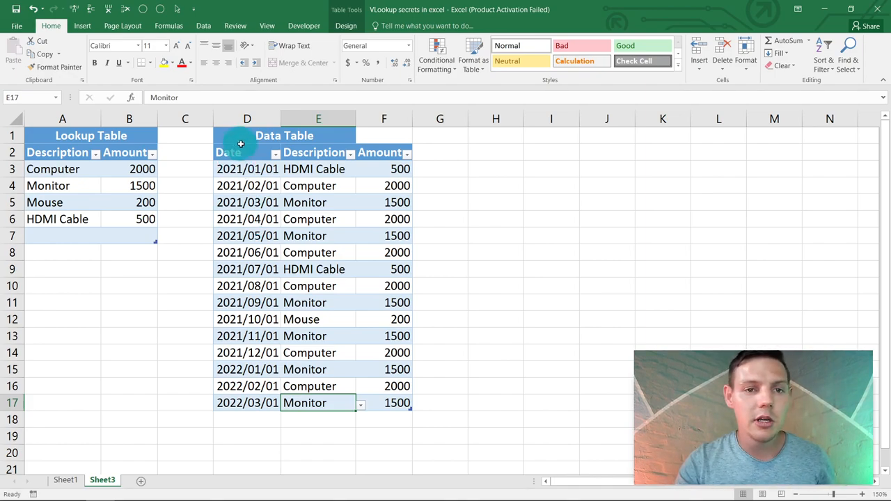
# Insert a PivotTable from the selected Data Table onto the existing sheet at H2
pyautogui.click(246, 152)
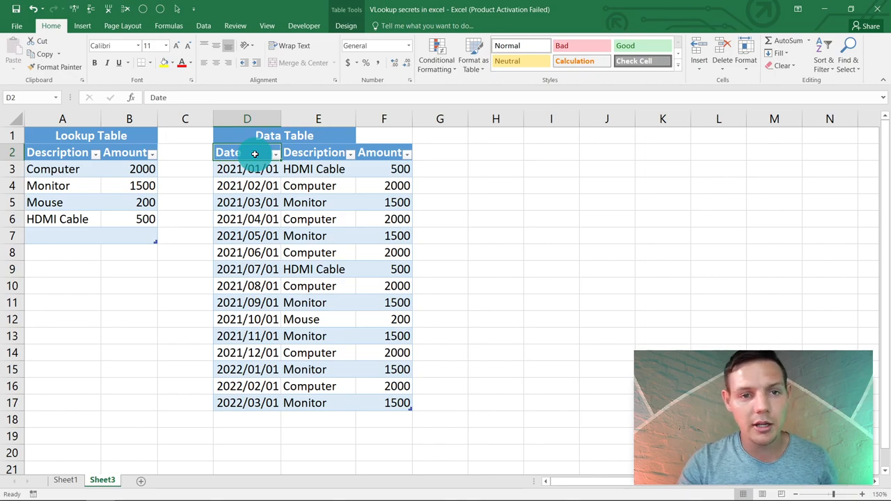
pyautogui.moveTo(247, 152); pyautogui.dragTo(402, 413)
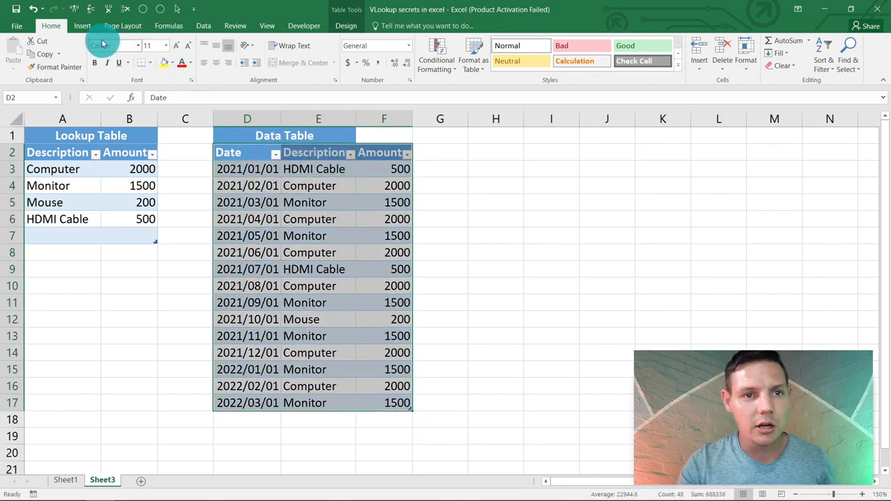
pyautogui.click(82, 26)
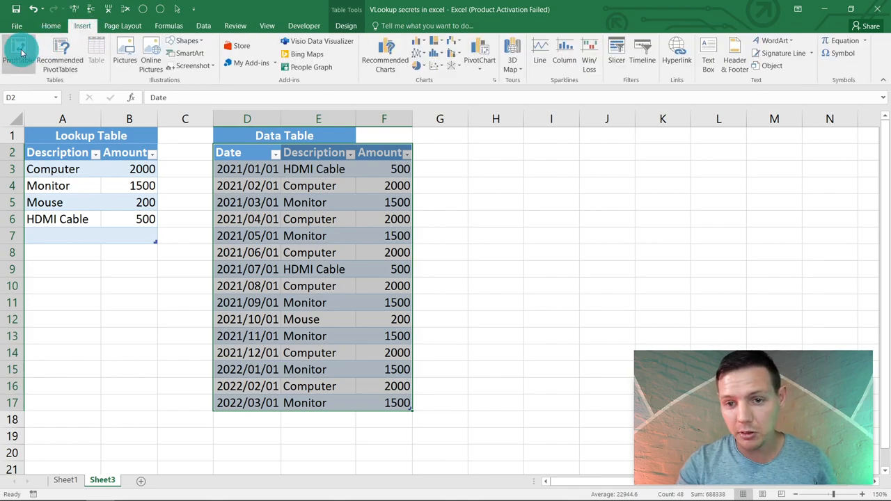
pyautogui.click(18, 52)
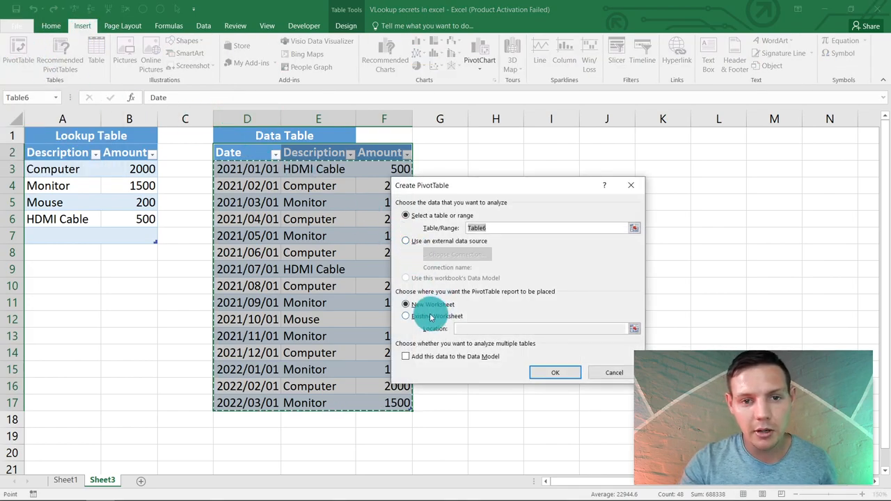
pyautogui.click(406, 316)
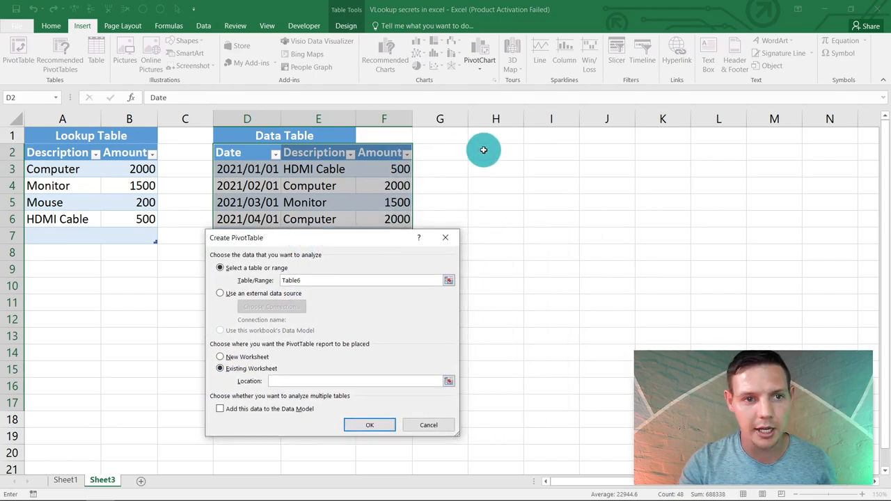
pyautogui.click(370, 425)
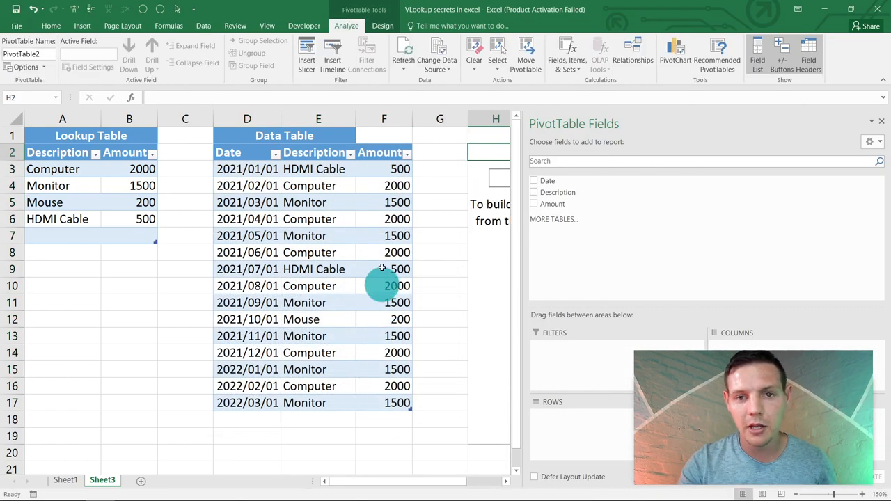
pyautogui.moveTo(529, 265)
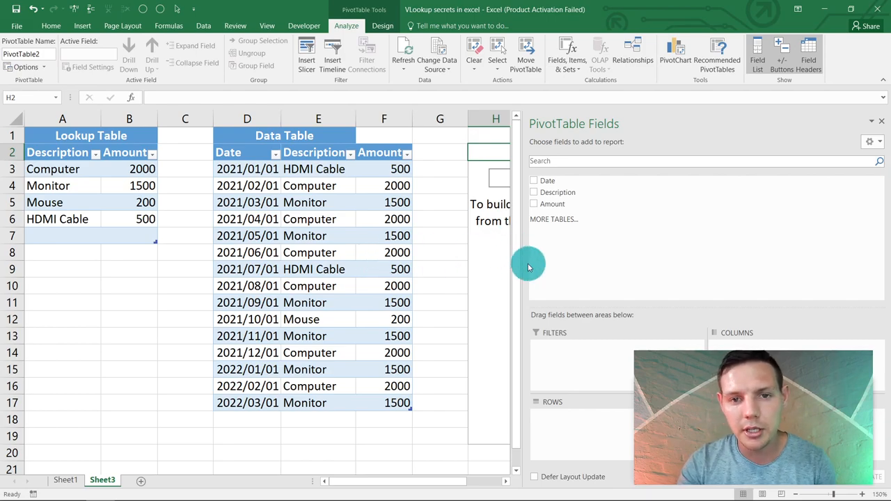
pyautogui.moveTo(522, 275)
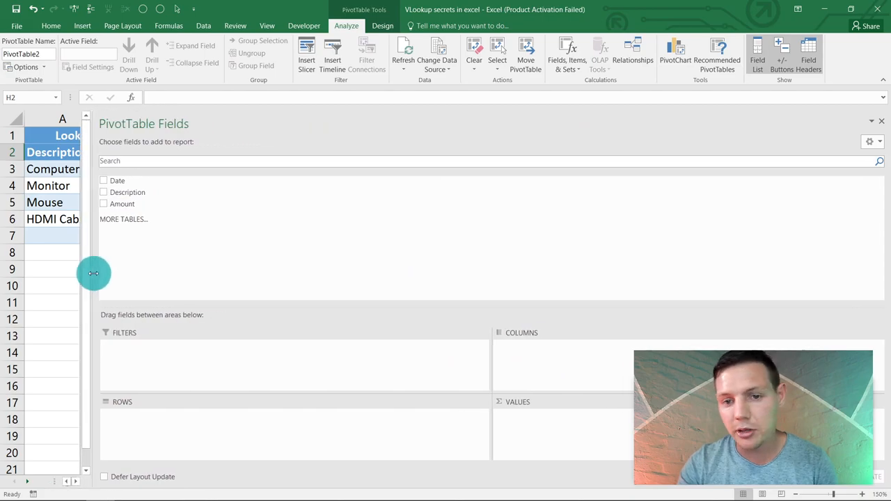
# Put Description in Rows and Sum of Amount in Values
pyautogui.moveTo(94, 273); pyautogui.dragTo(146, 220)
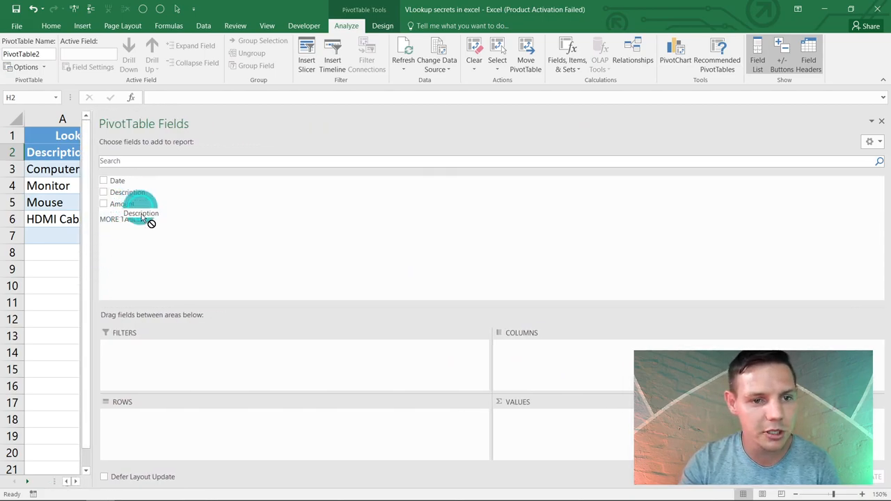
pyautogui.click(104, 192)
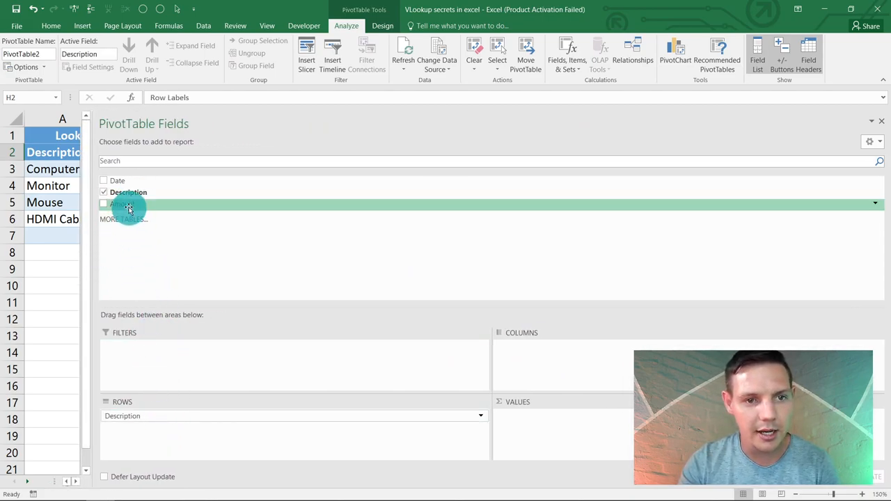
pyautogui.click(104, 203)
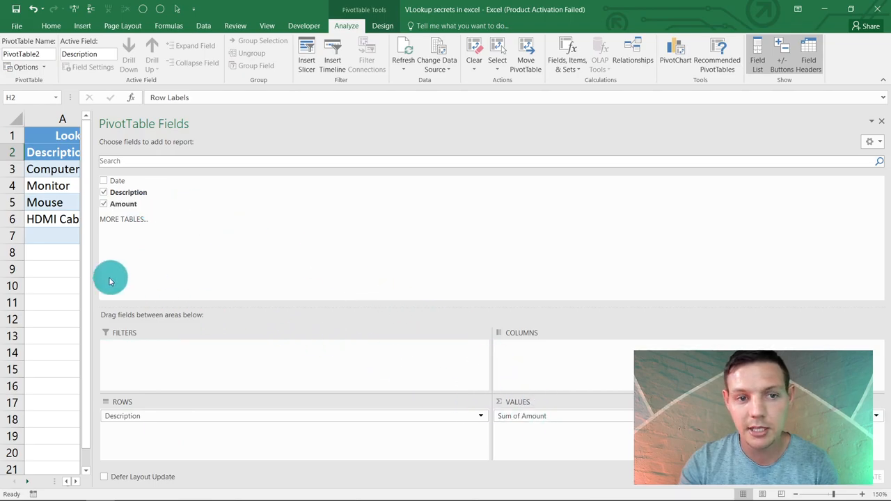
pyautogui.moveTo(80, 282)
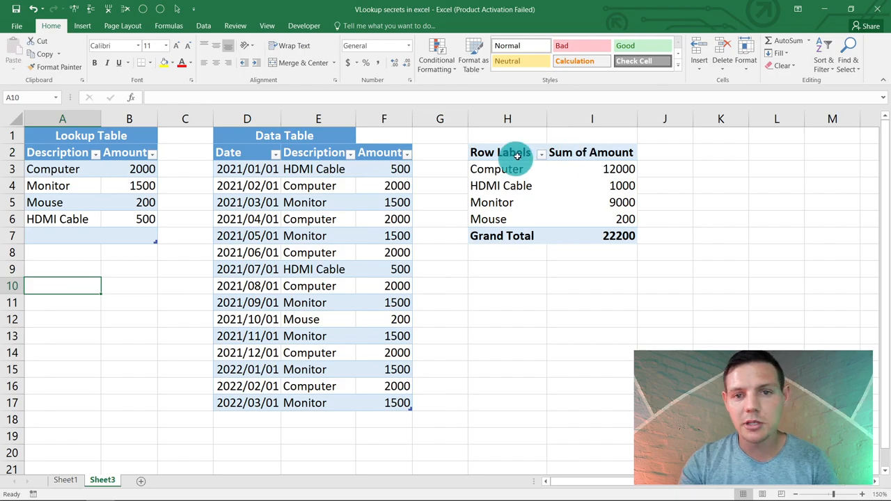
pyautogui.moveTo(575, 227)
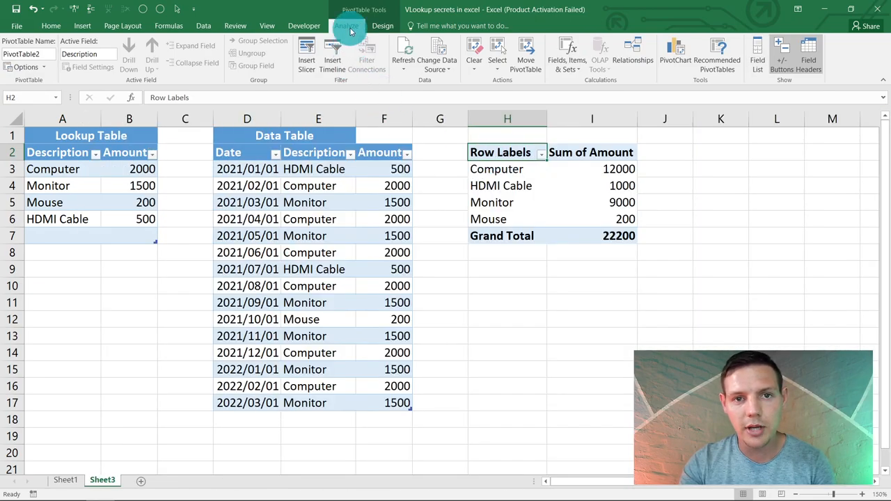
# Insert a timeline on the Date field for the PivotTable
pyautogui.click(332, 52)
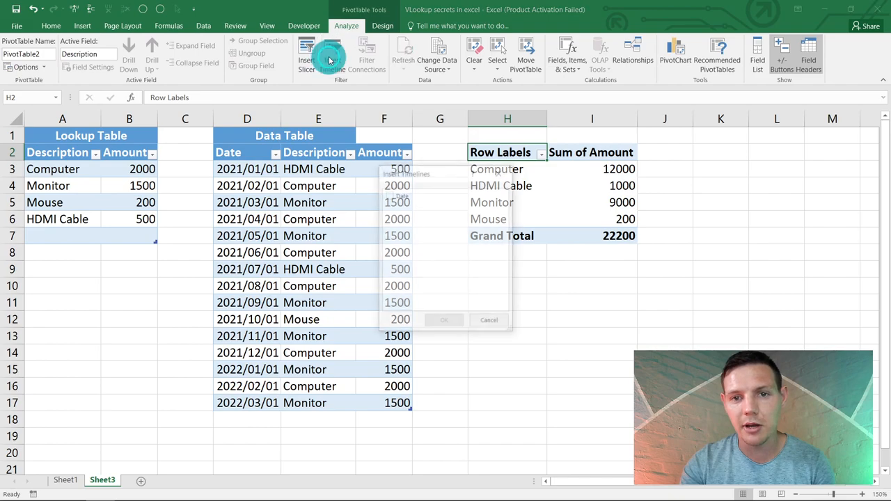
pyautogui.click(332, 52)
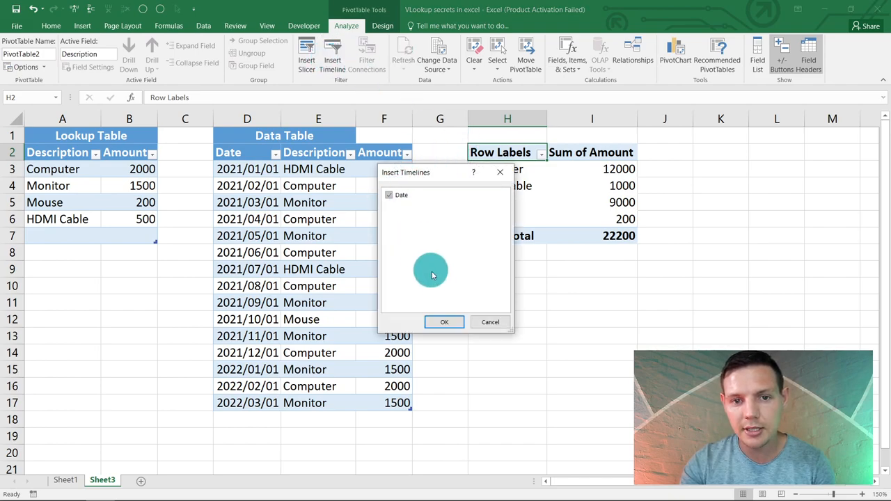
pyautogui.click(444, 321)
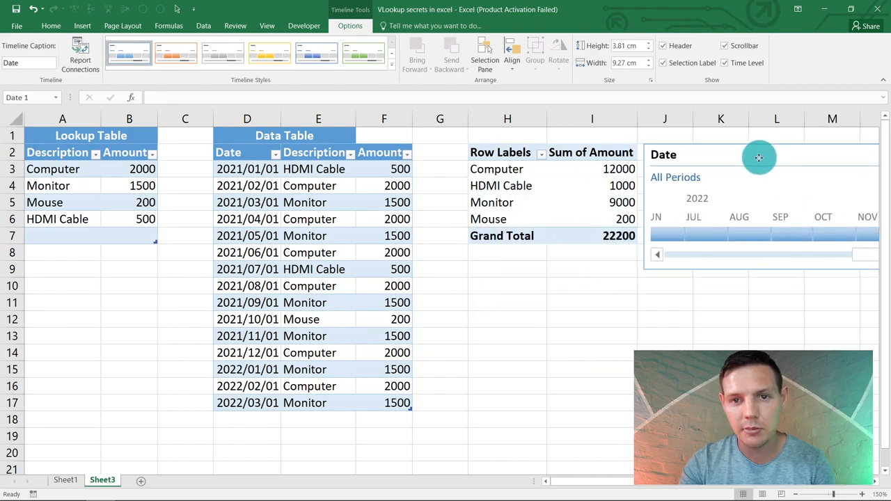
# Move the timeline beside the pivot, switch it to Years and select 2021
pyautogui.click(760, 156)
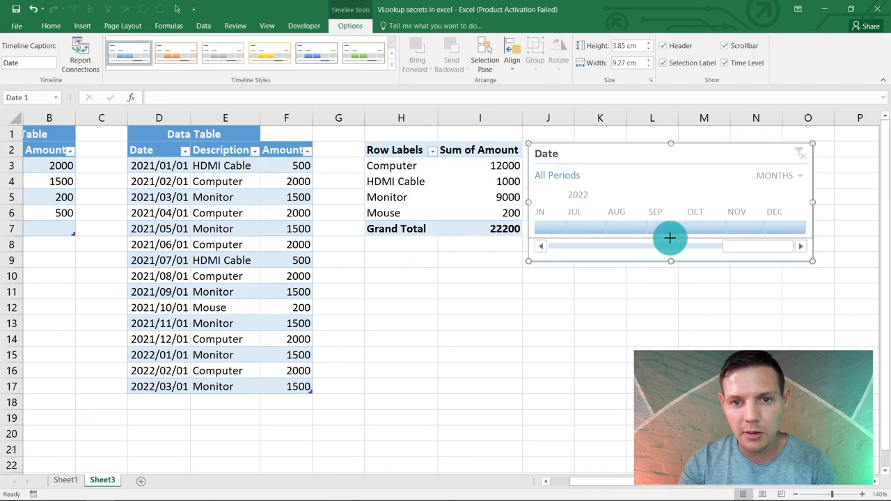
pyautogui.click(586, 224)
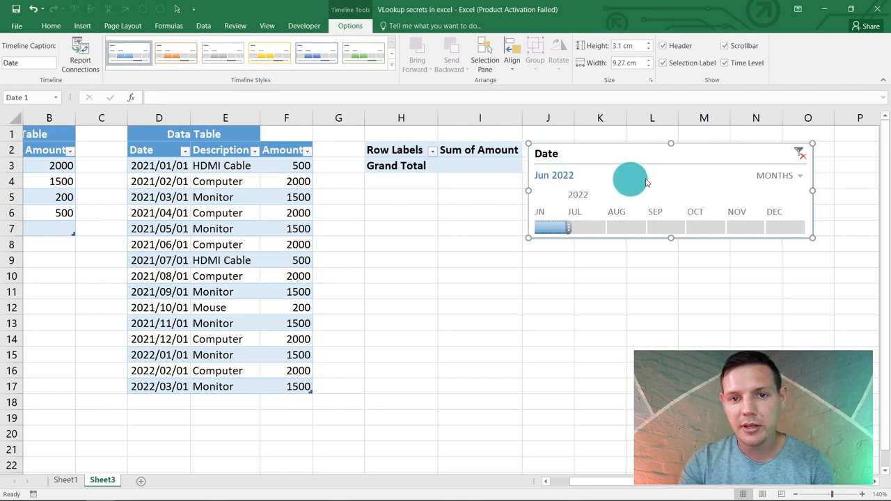
pyautogui.click(780, 176)
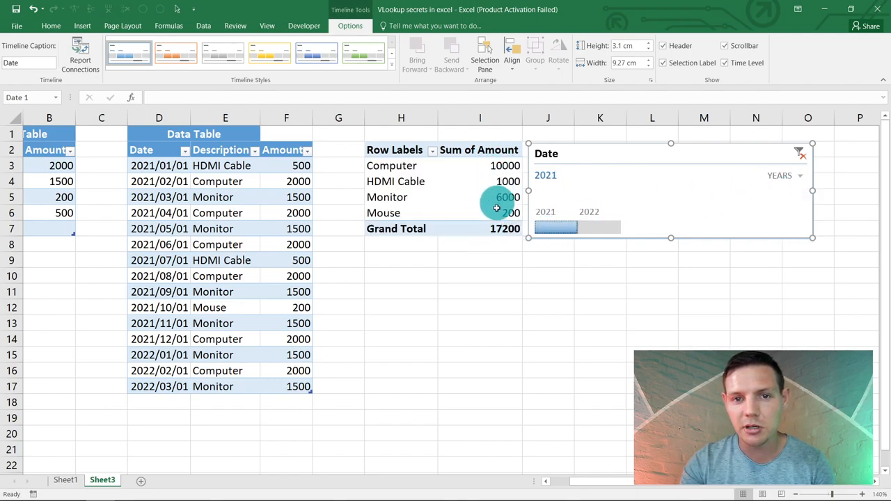
pyautogui.click(479, 228)
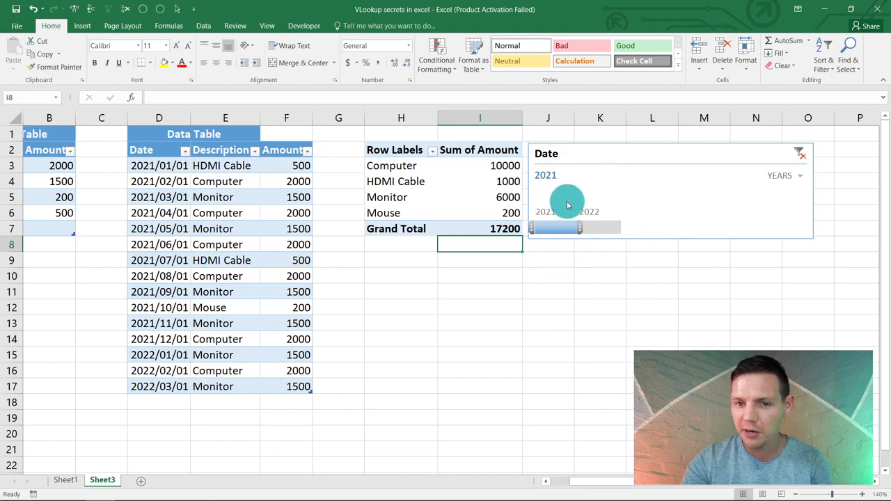
# Insert a clustered column PivotChart and place it resized beneath the pivot table
pyautogui.click(395, 150)
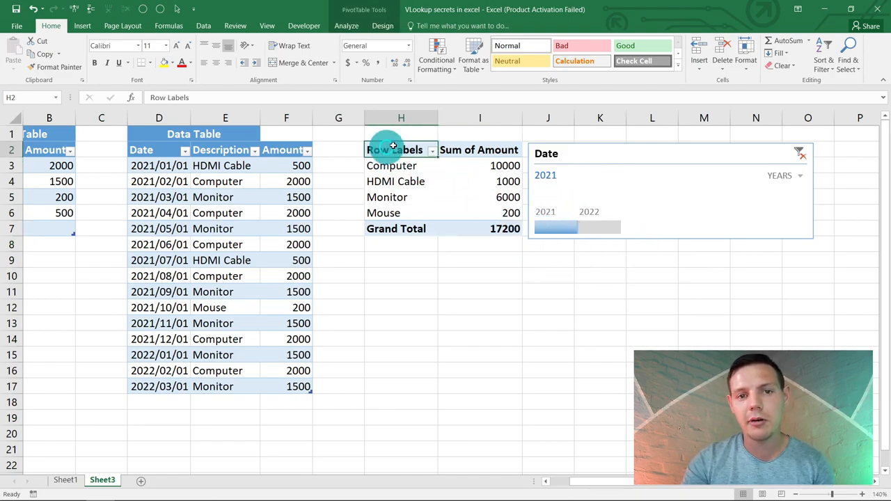
pyautogui.click(82, 26)
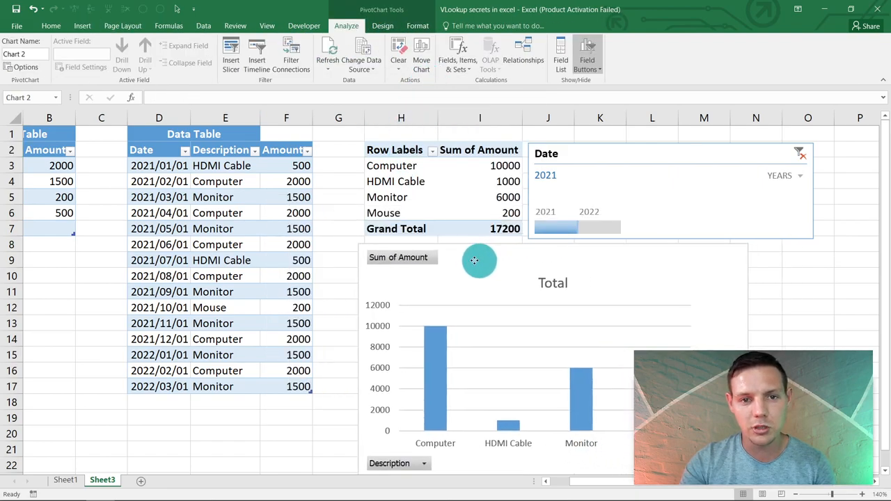
pyautogui.click(496, 259)
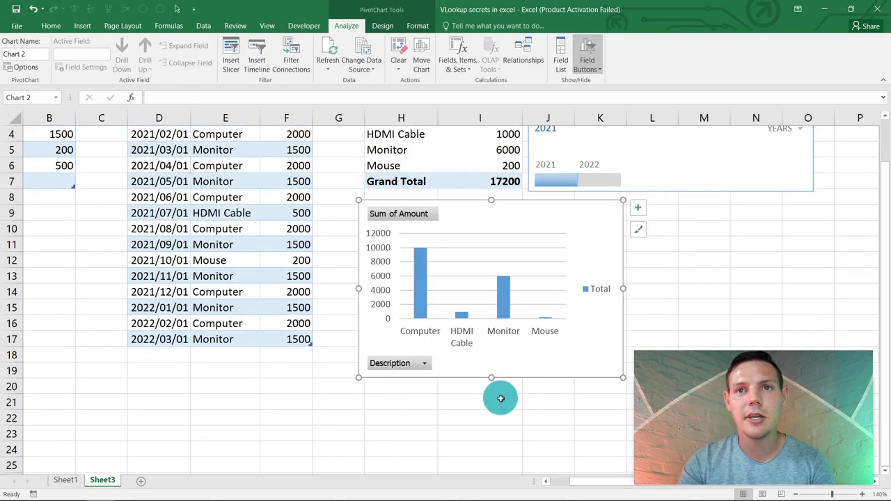
pyautogui.click(653, 291)
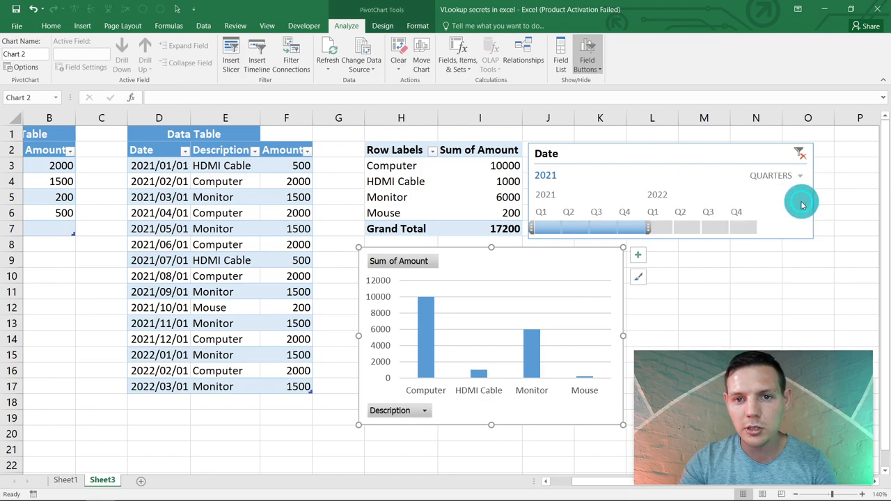
# Select Q1–Q2 2021 on the timeline and extend the range to Q1 2022
pyautogui.click(541, 227)
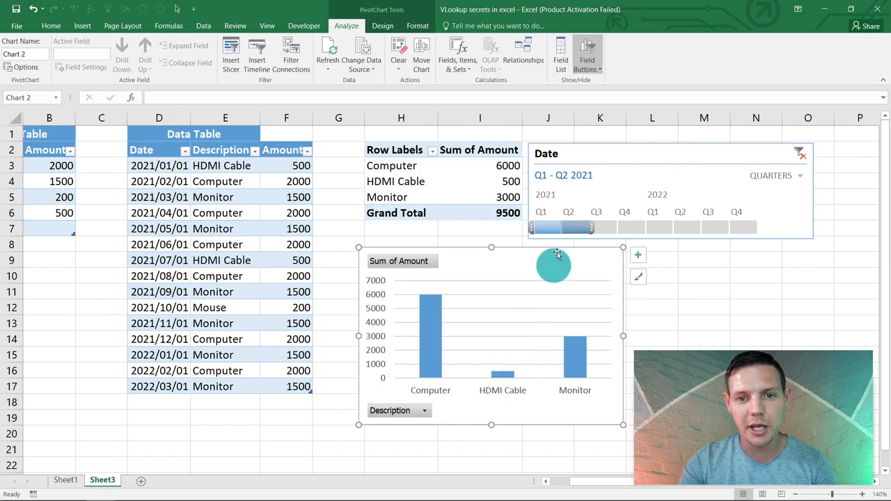
pyautogui.moveTo(582, 228); pyautogui.dragTo(672, 228)
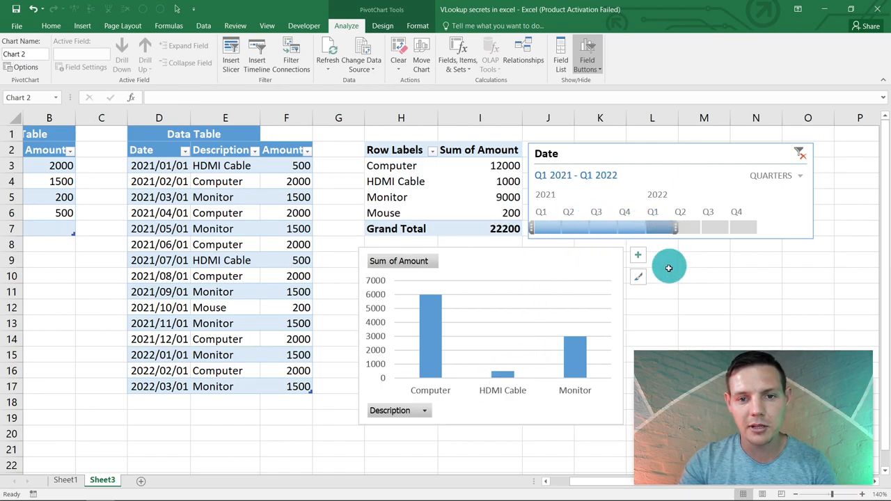
pyautogui.click(589, 181)
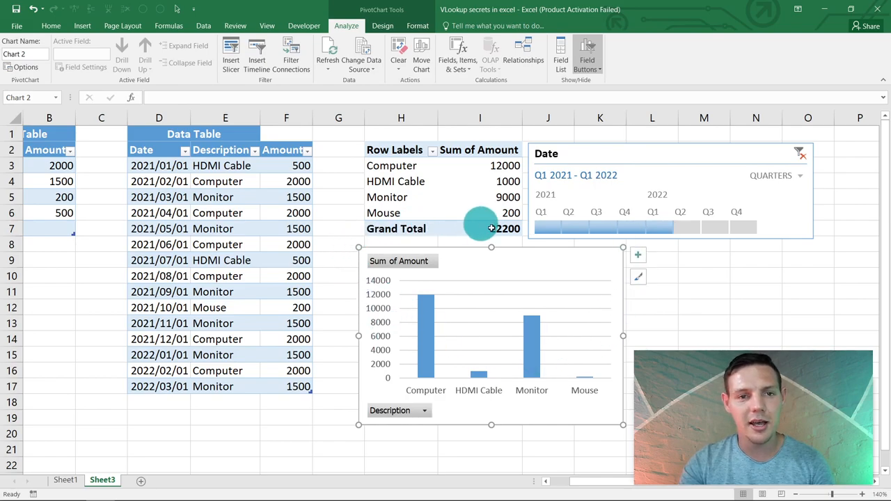
pyautogui.moveTo(591, 481)
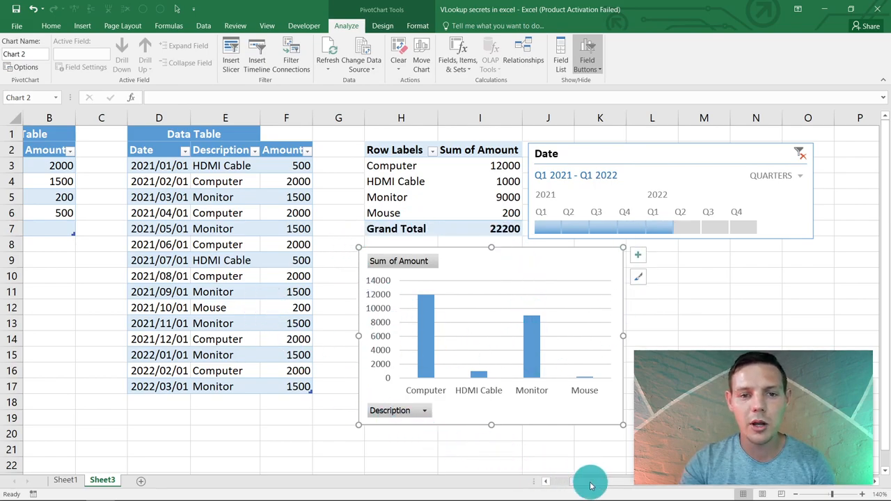